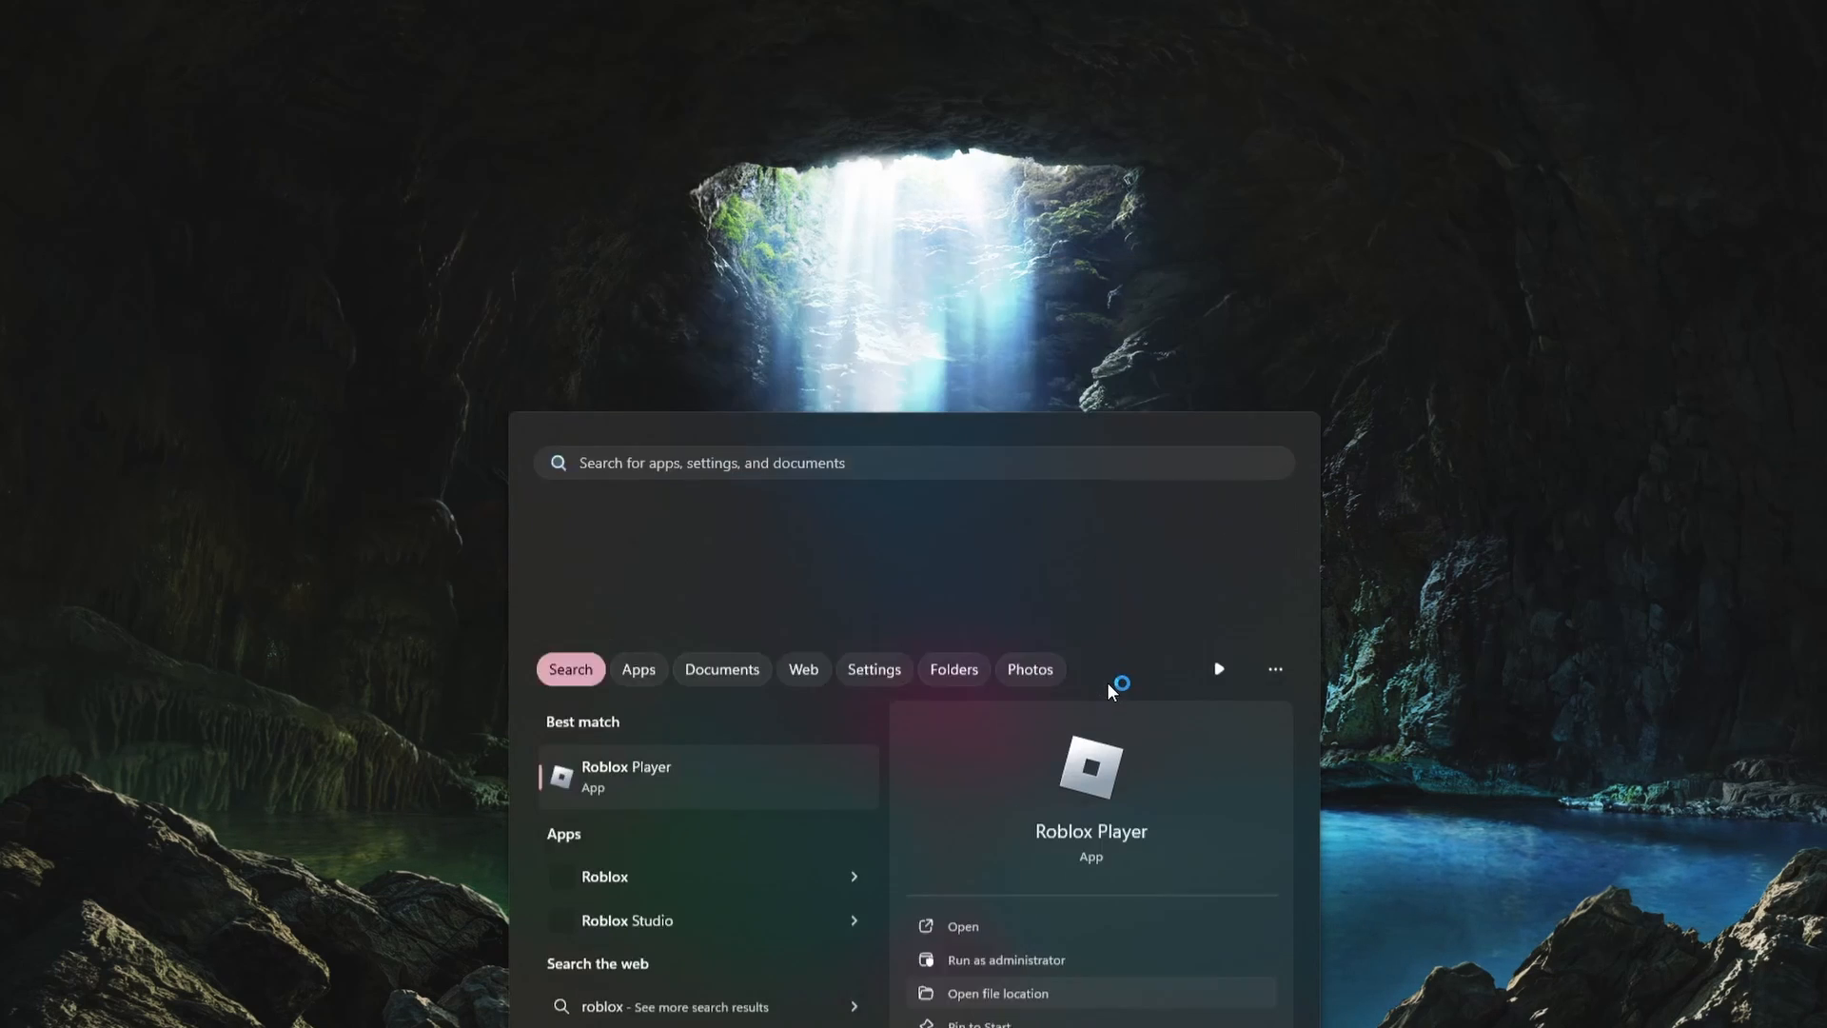
Go from the Roblox Player Start shortcut to the RobloxPlayerBeta install folder.
left_click(998, 994)
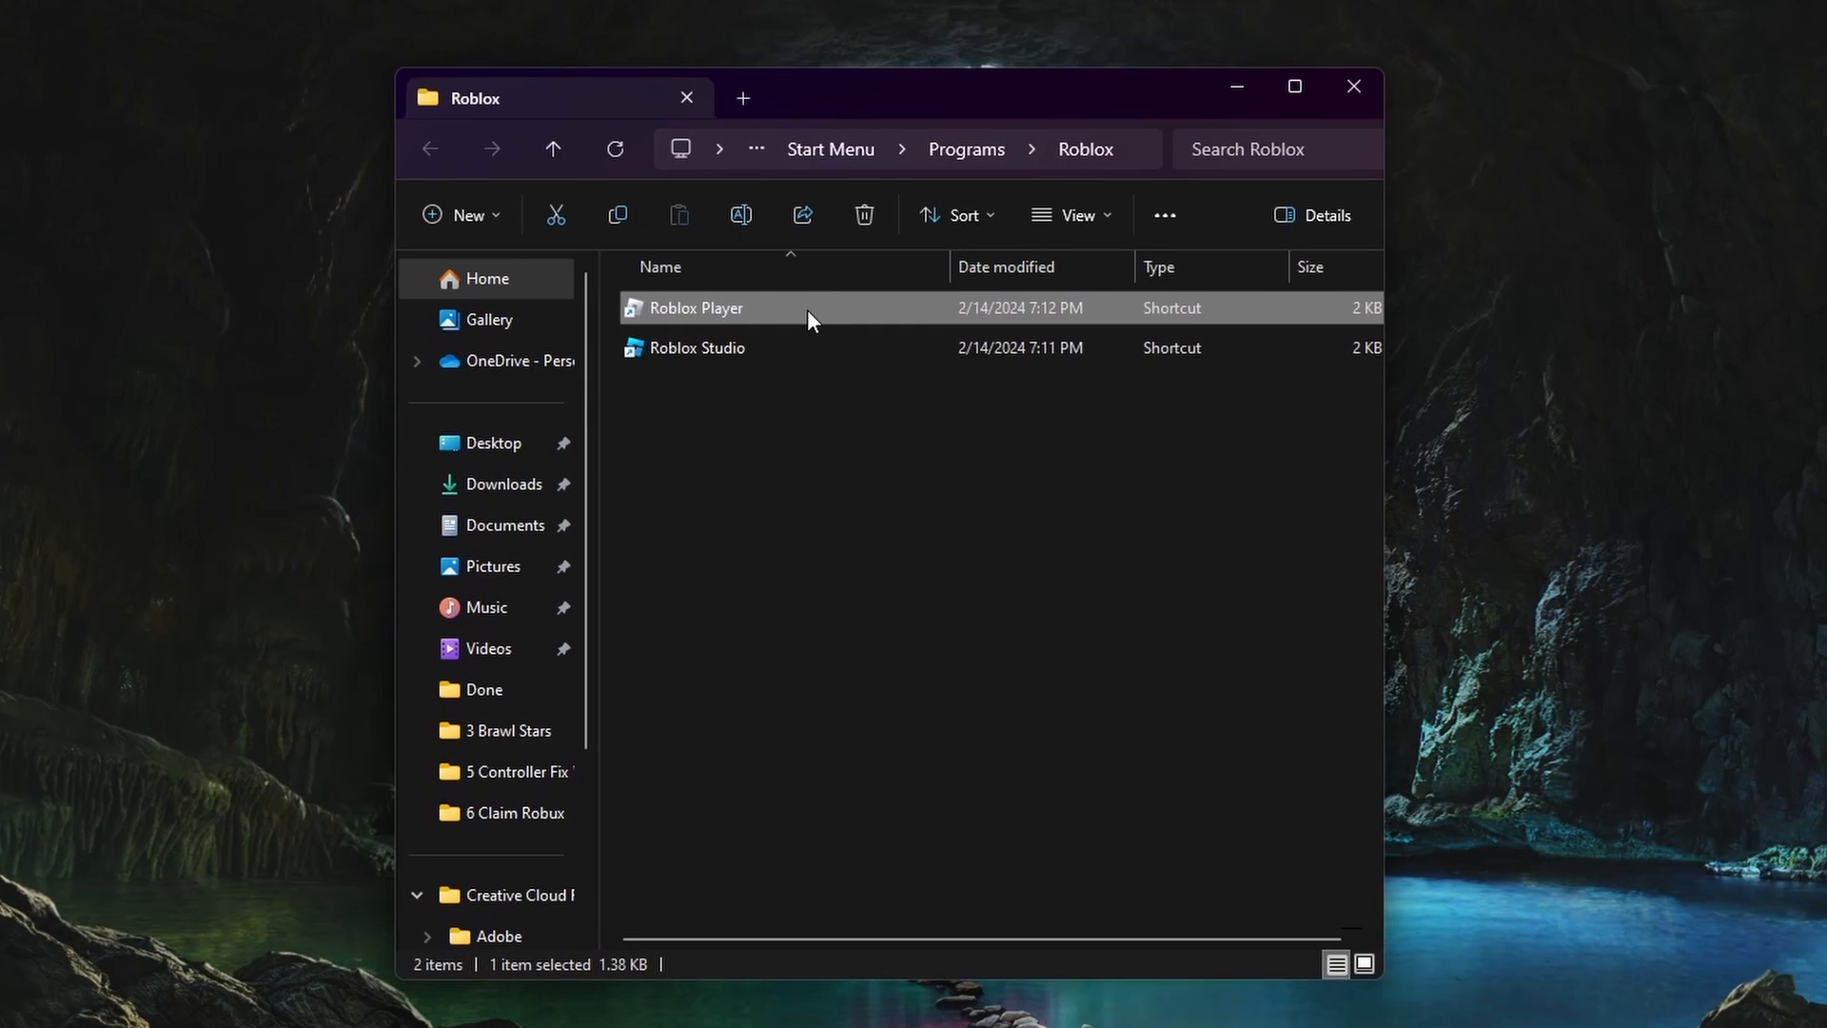
right_click(695, 307)
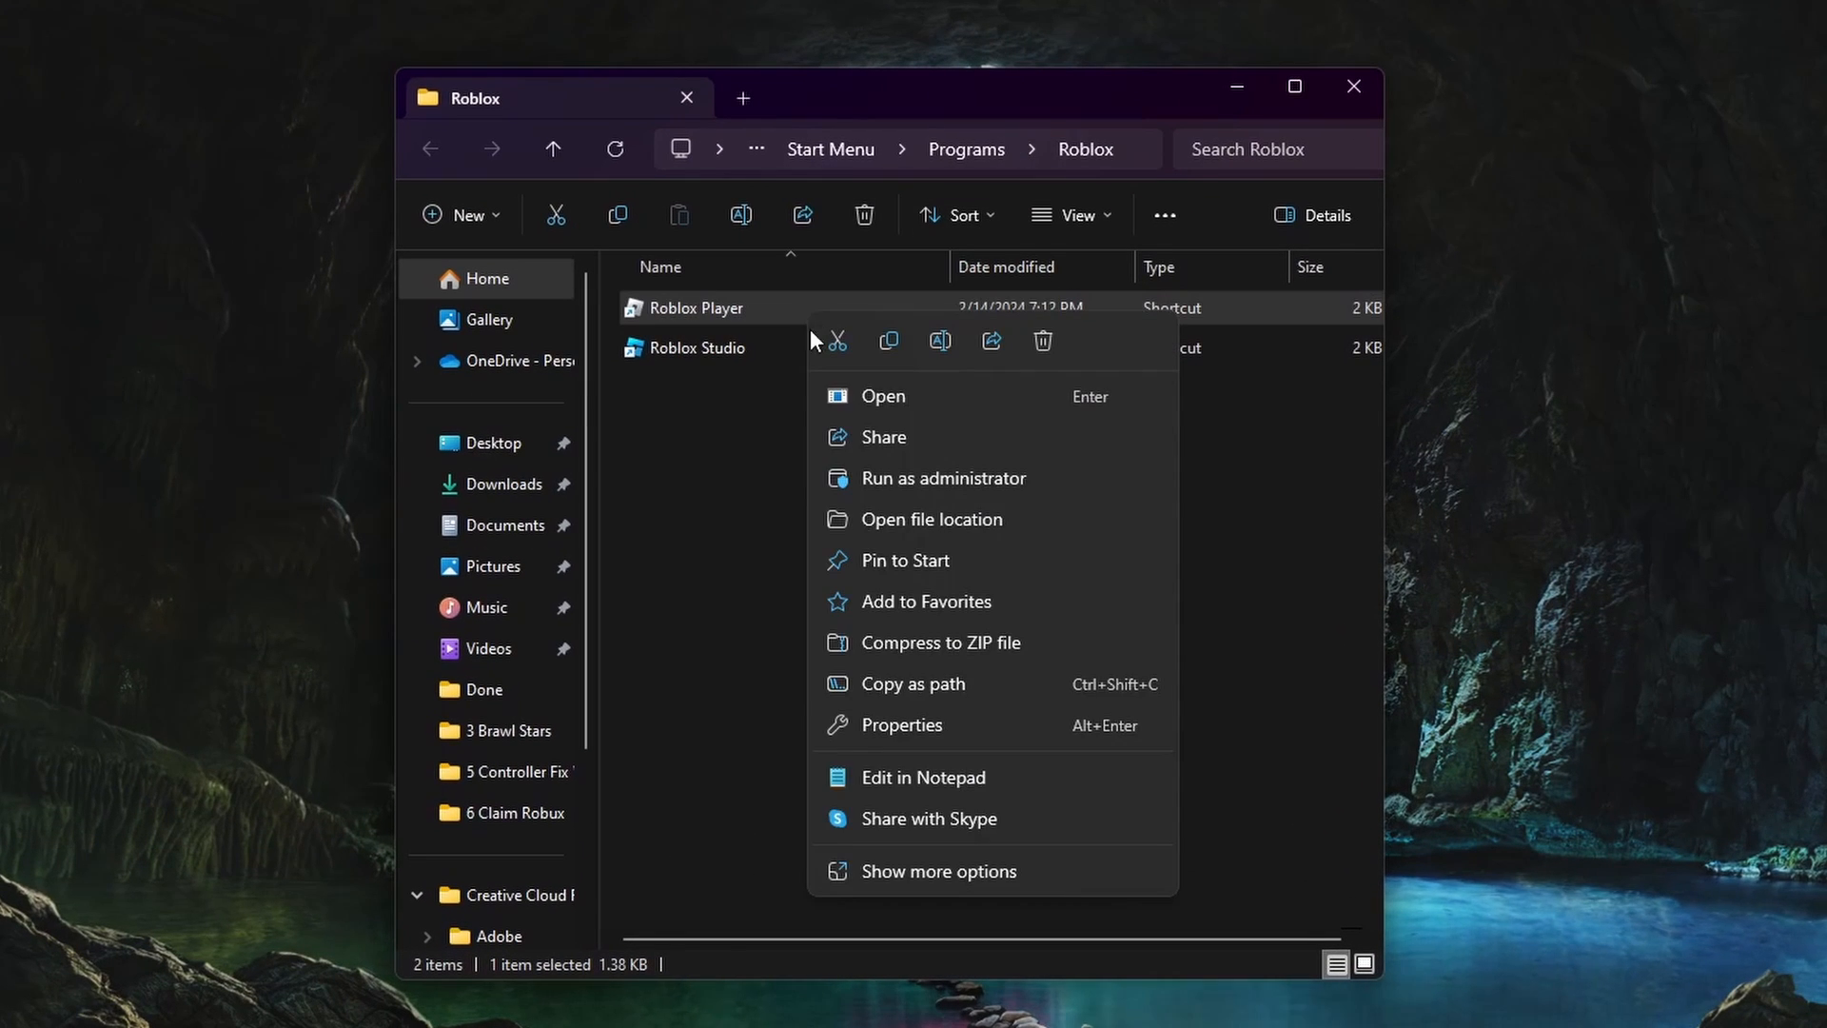
left_click(930, 518)
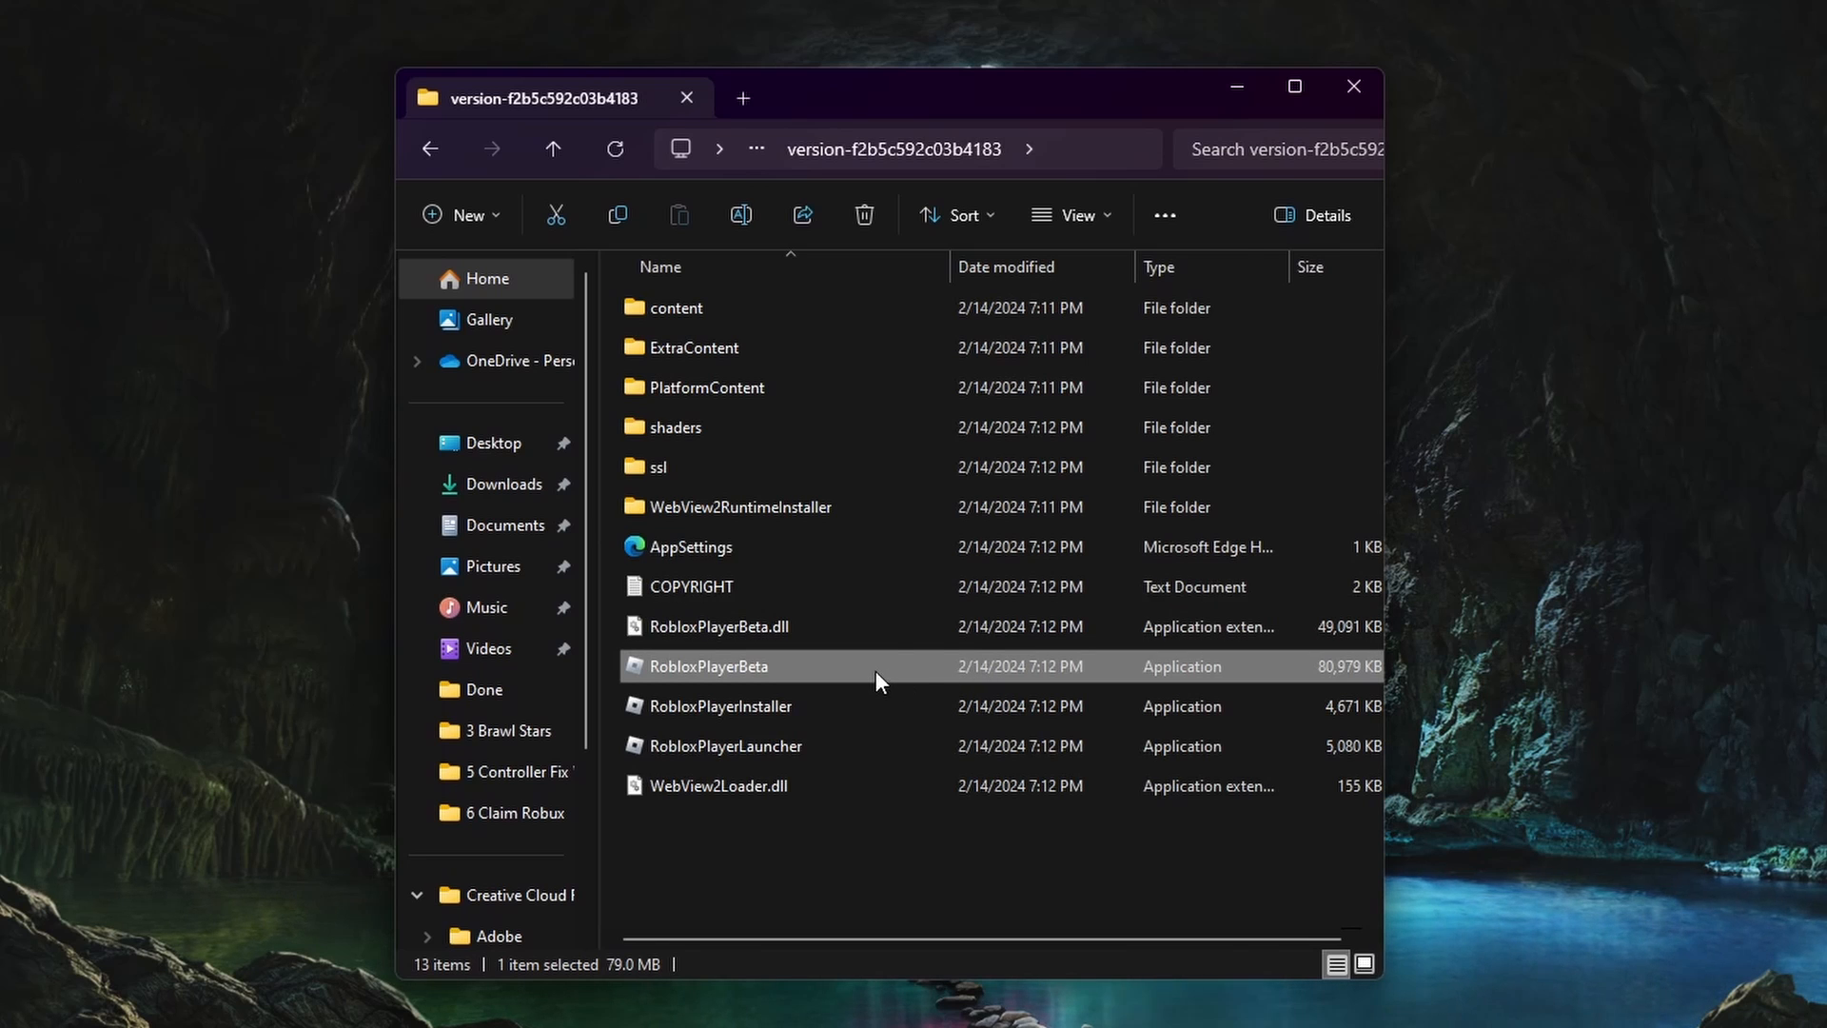
Show the high DPI settings on RobloxPlayerBeta's Compatibility properties.
left_click(708, 666)
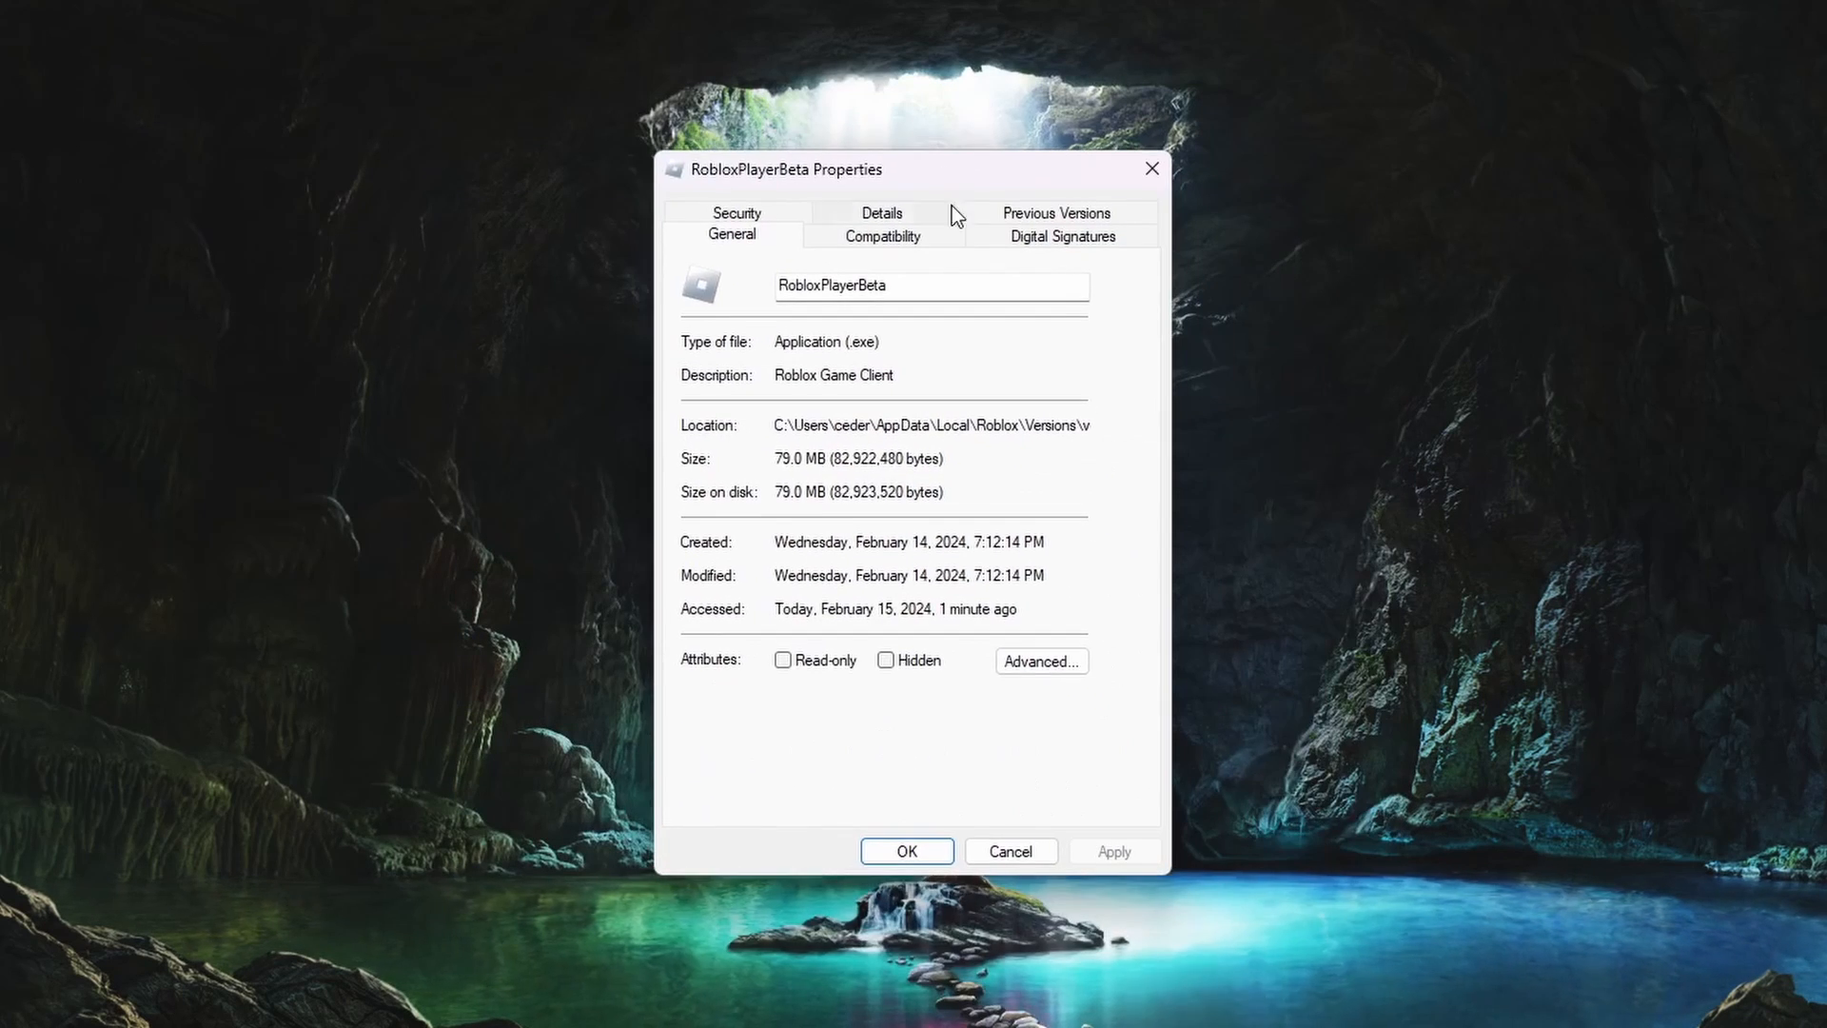
left_click(883, 236)
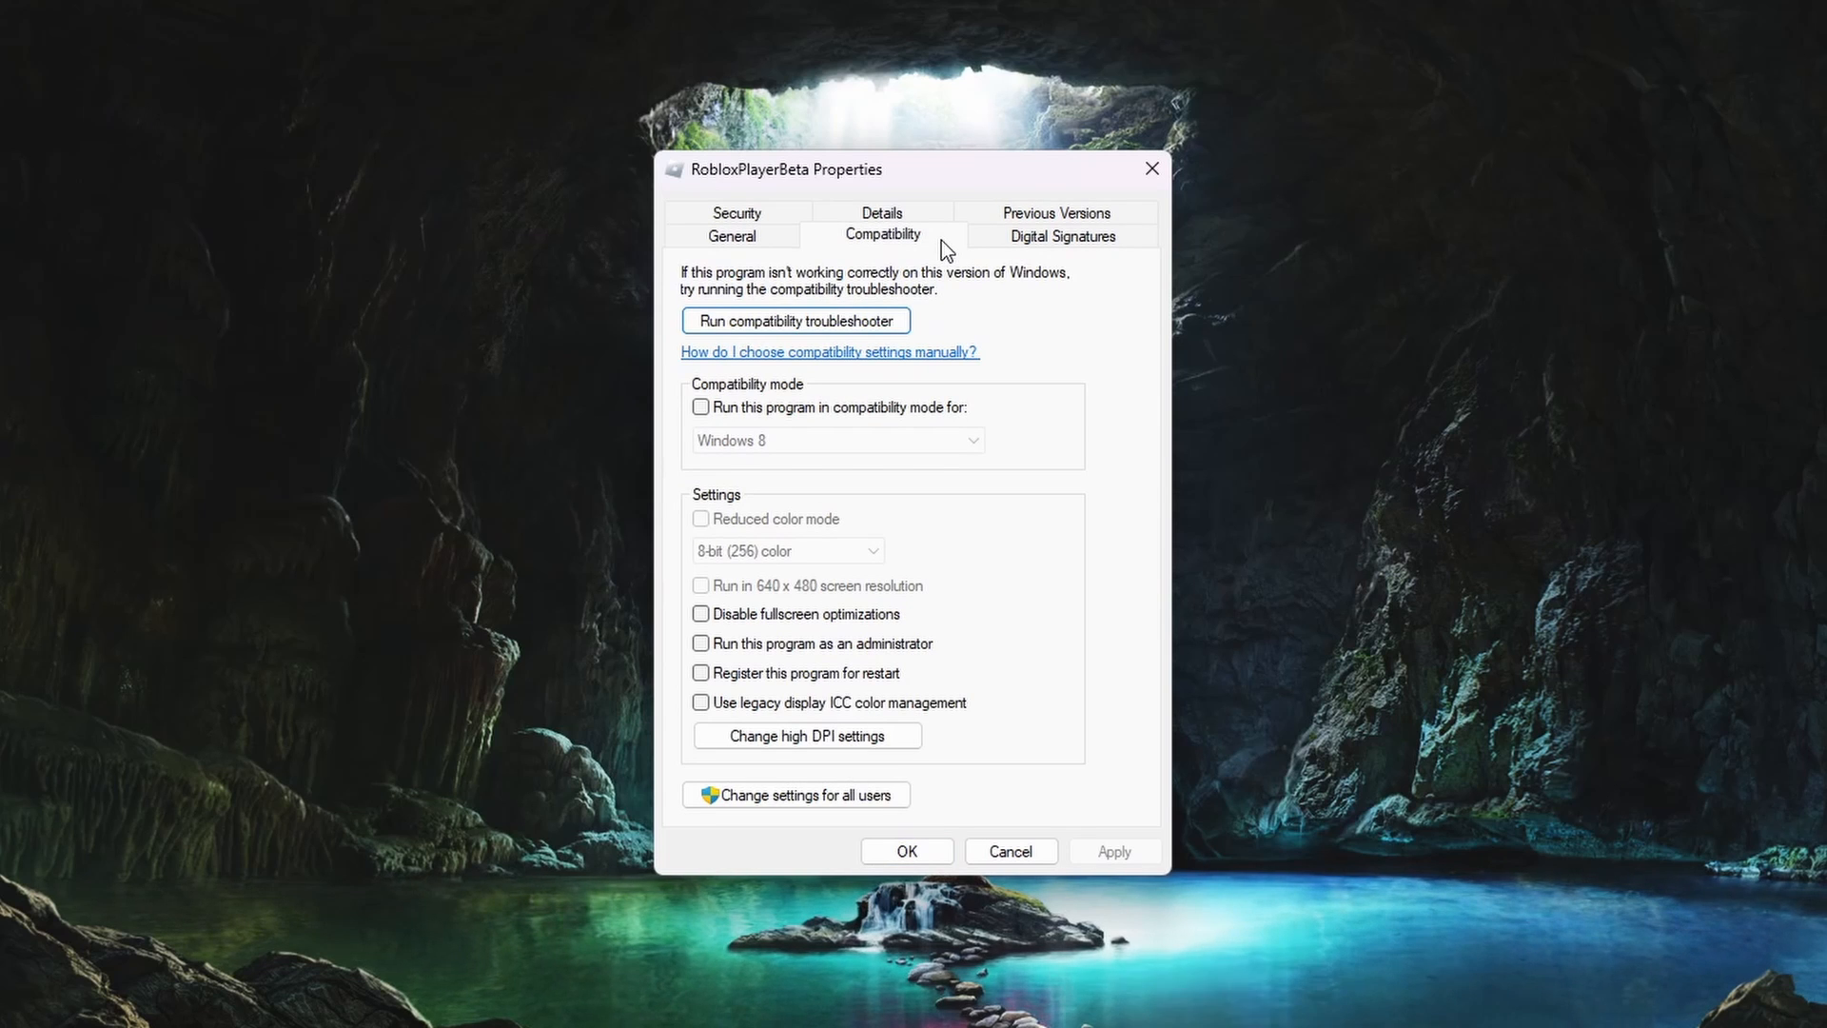
left_click(806, 736)
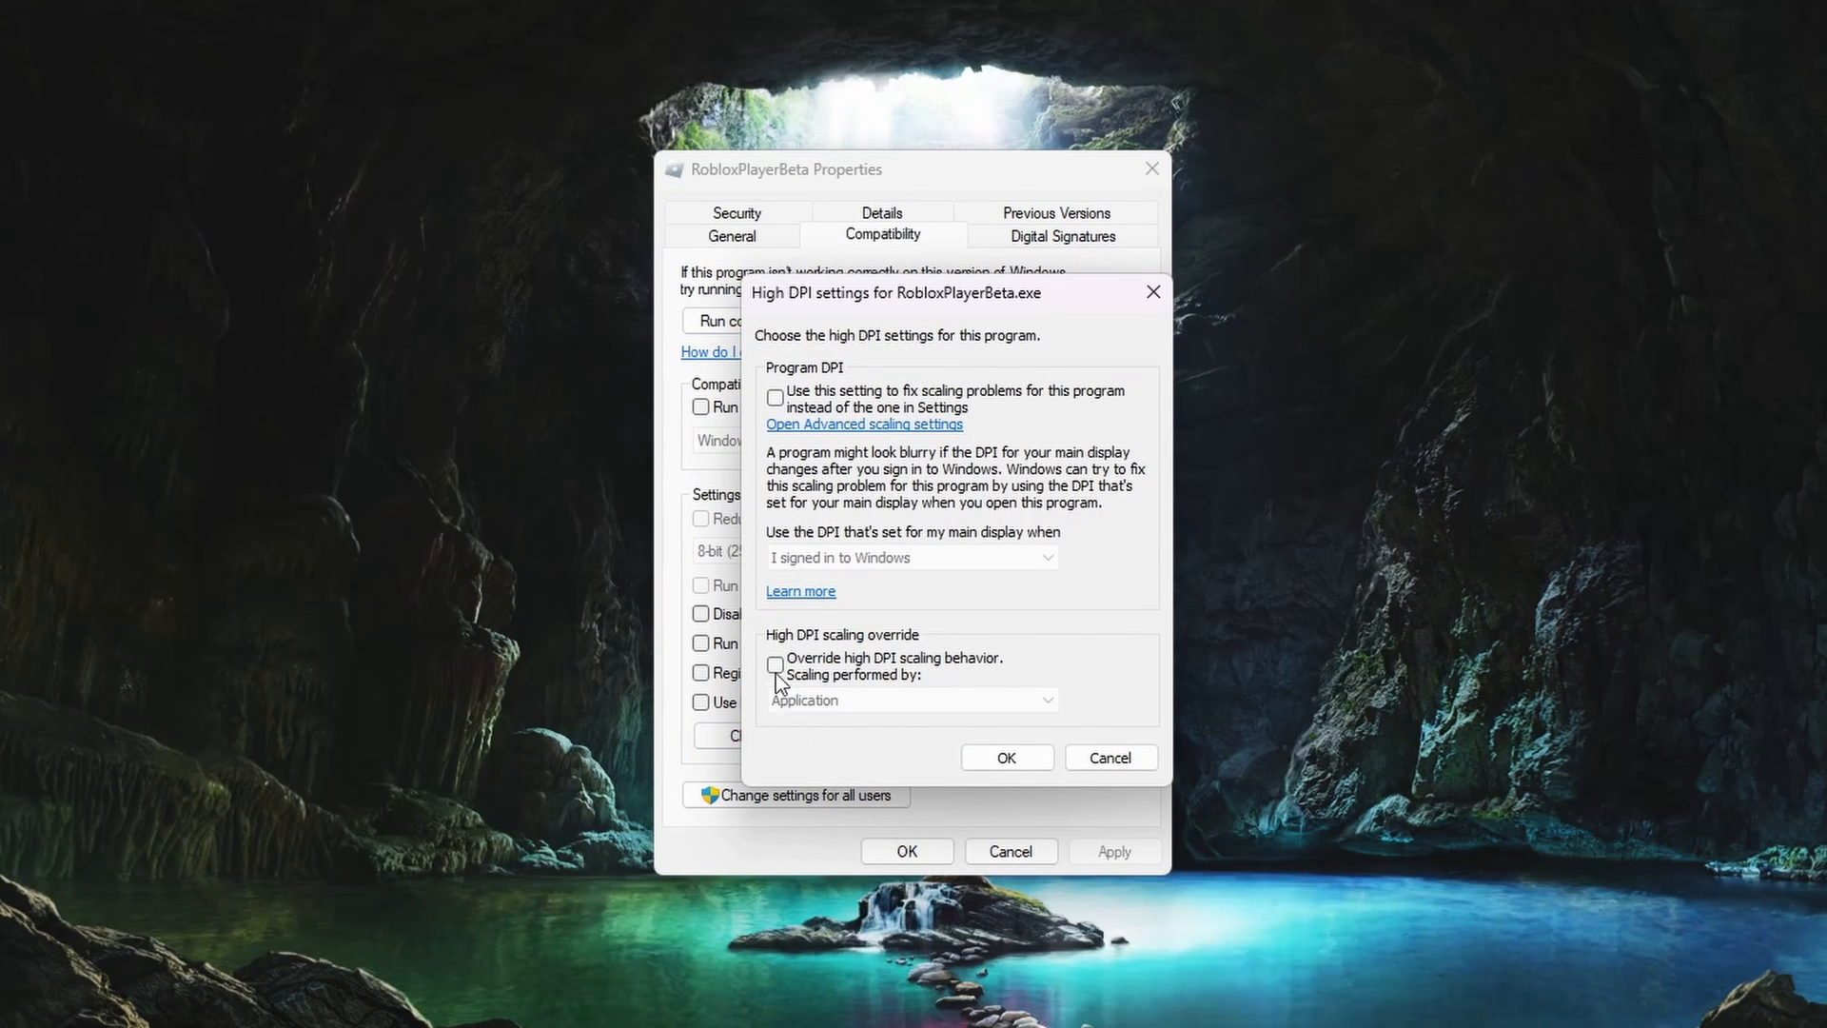
Enable Override high DPI scaling for RobloxPlayerBeta with System scaling and confirm.
left_click(774, 665)
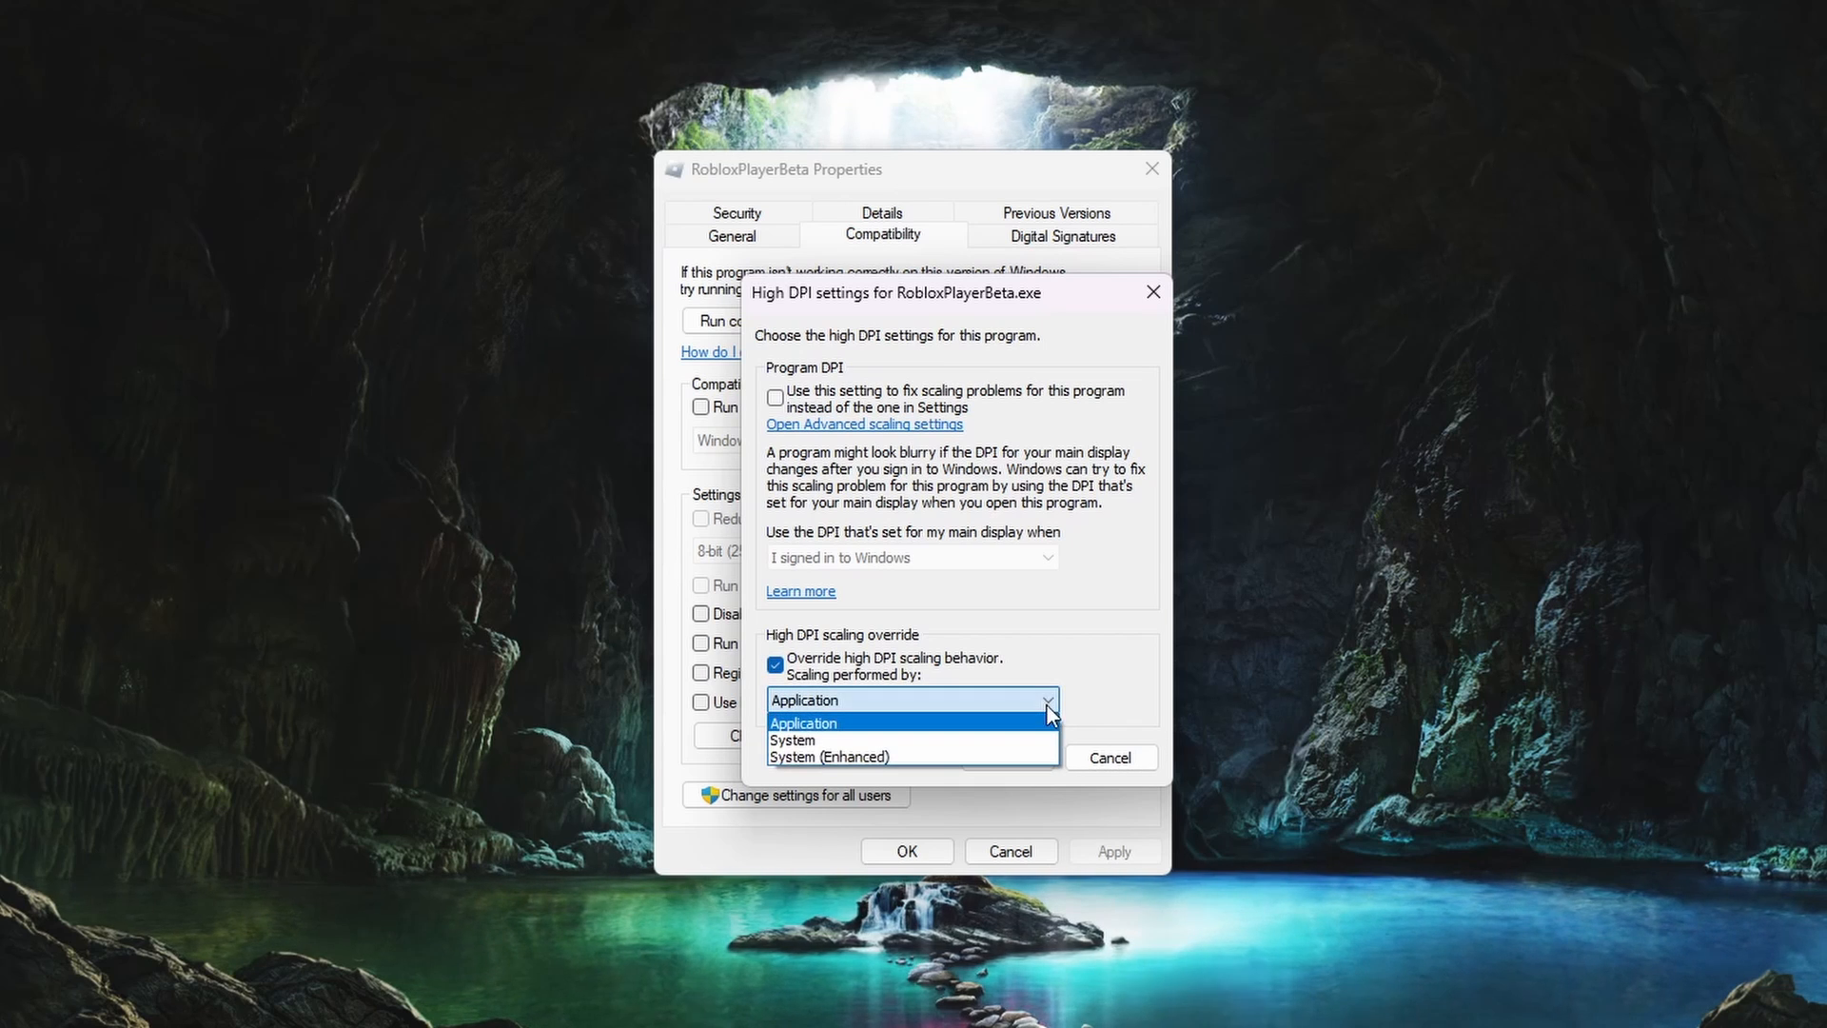
left_click(792, 740)
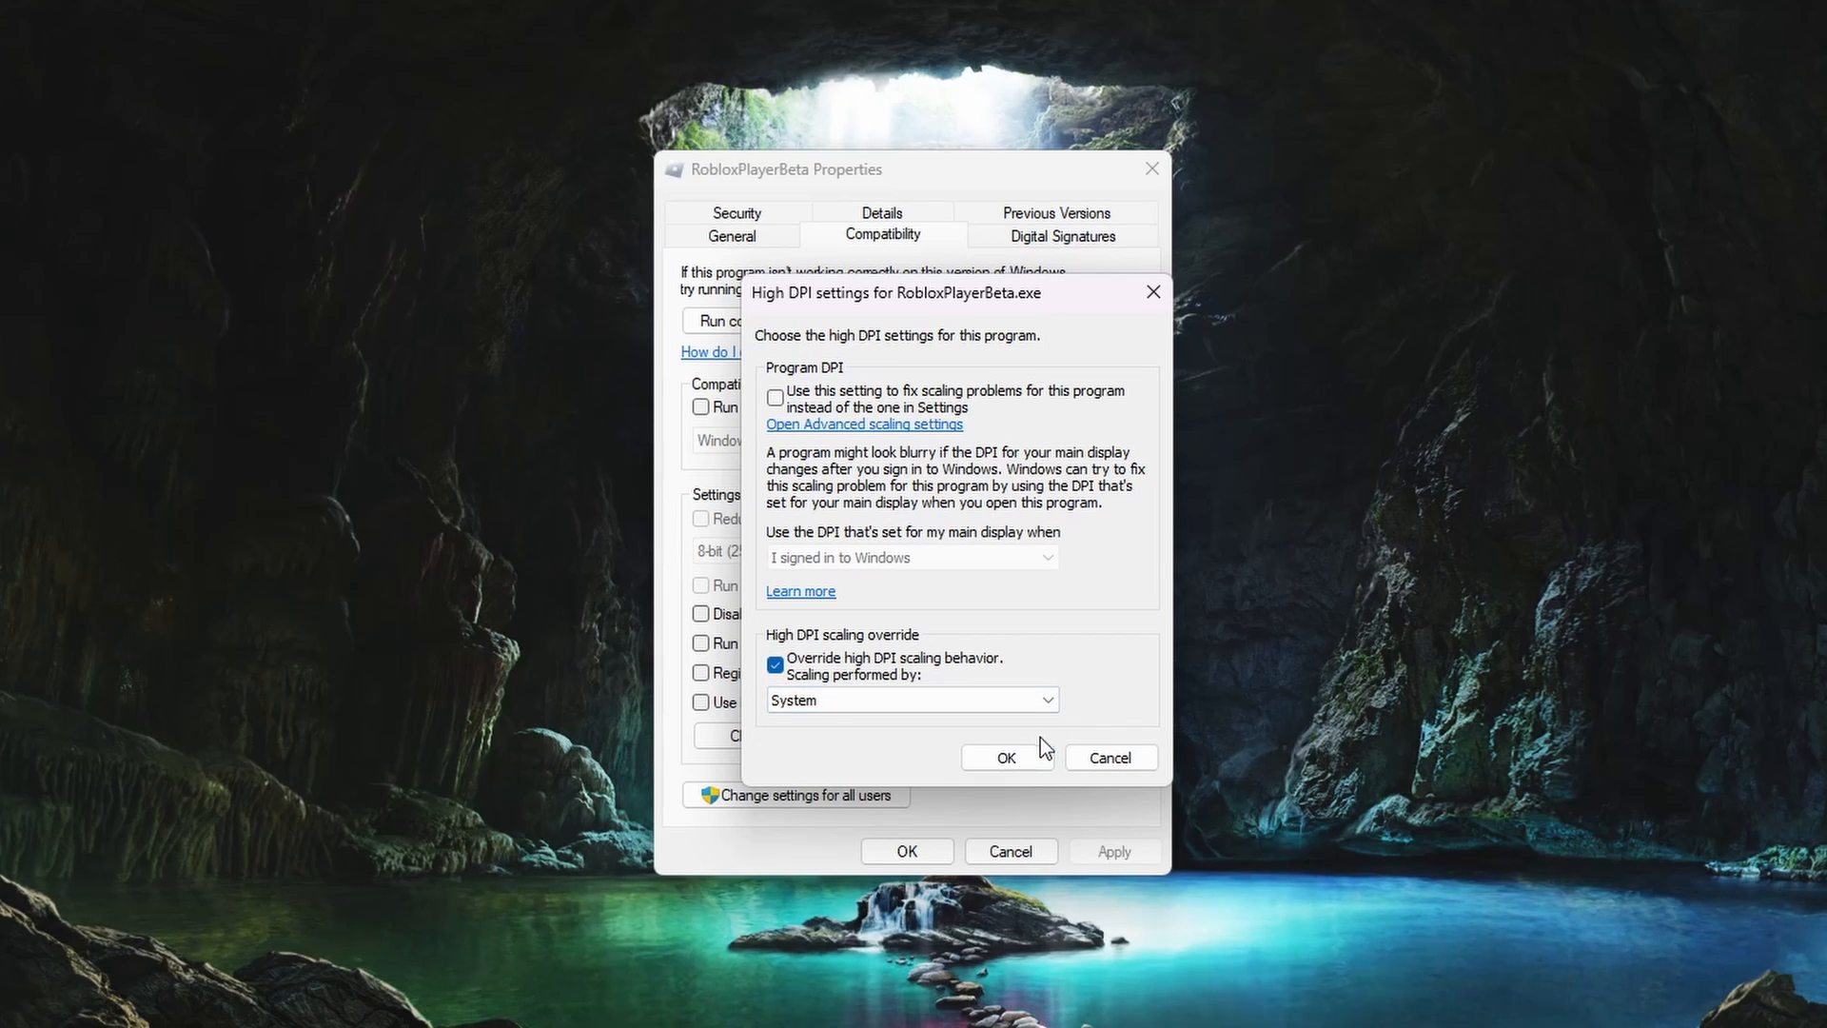
left_click(1007, 757)
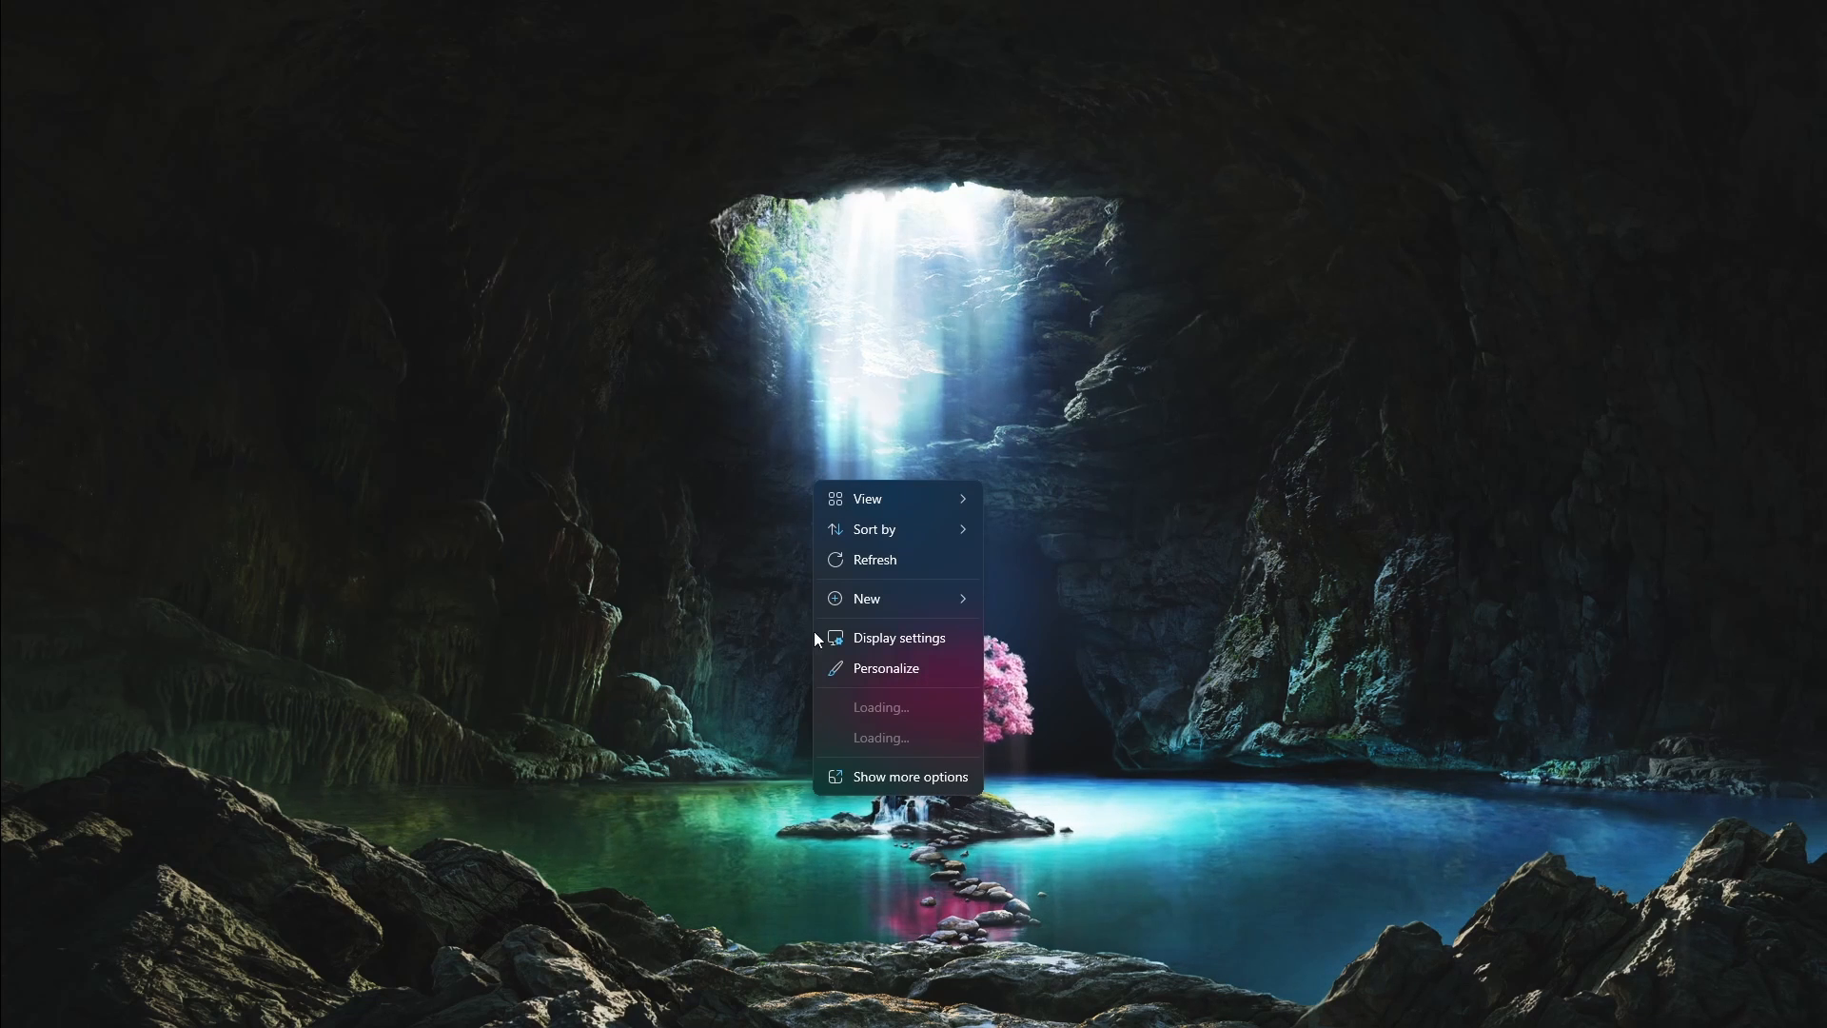
Open the Display page and scroll the Display resolution dropdown options.
left_click(898, 637)
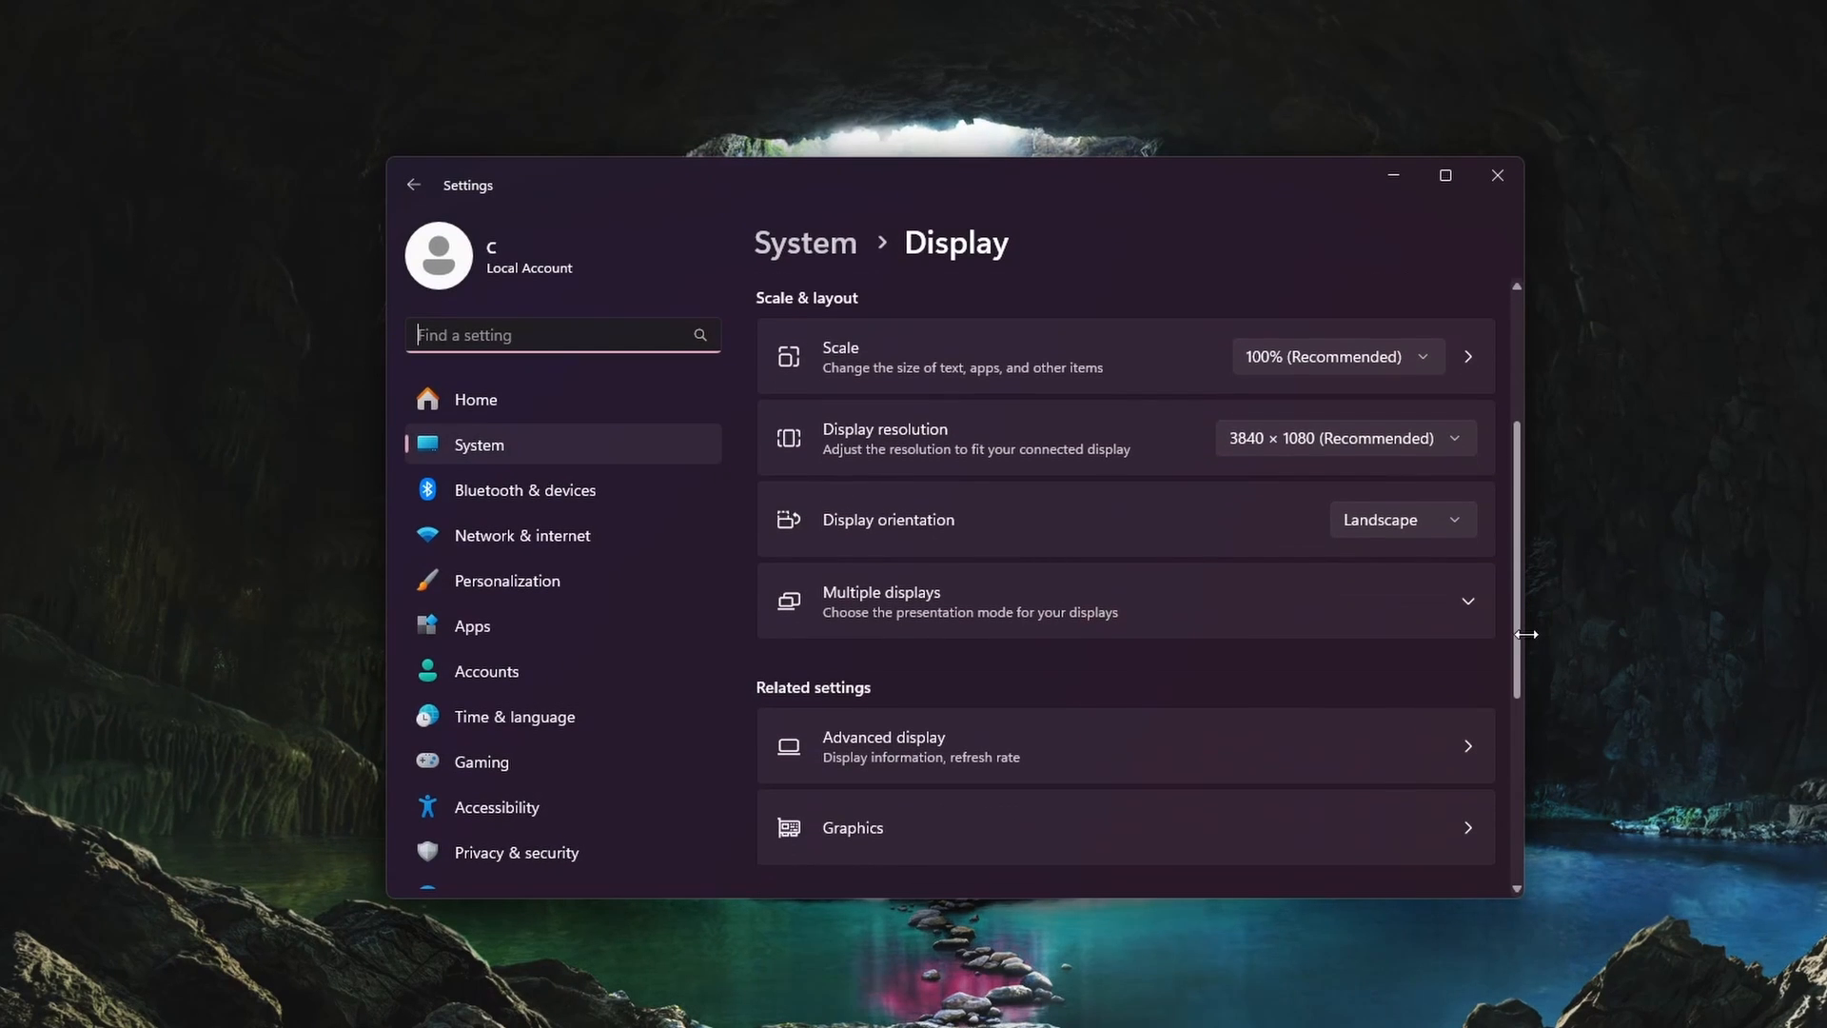
left_click(1339, 357)
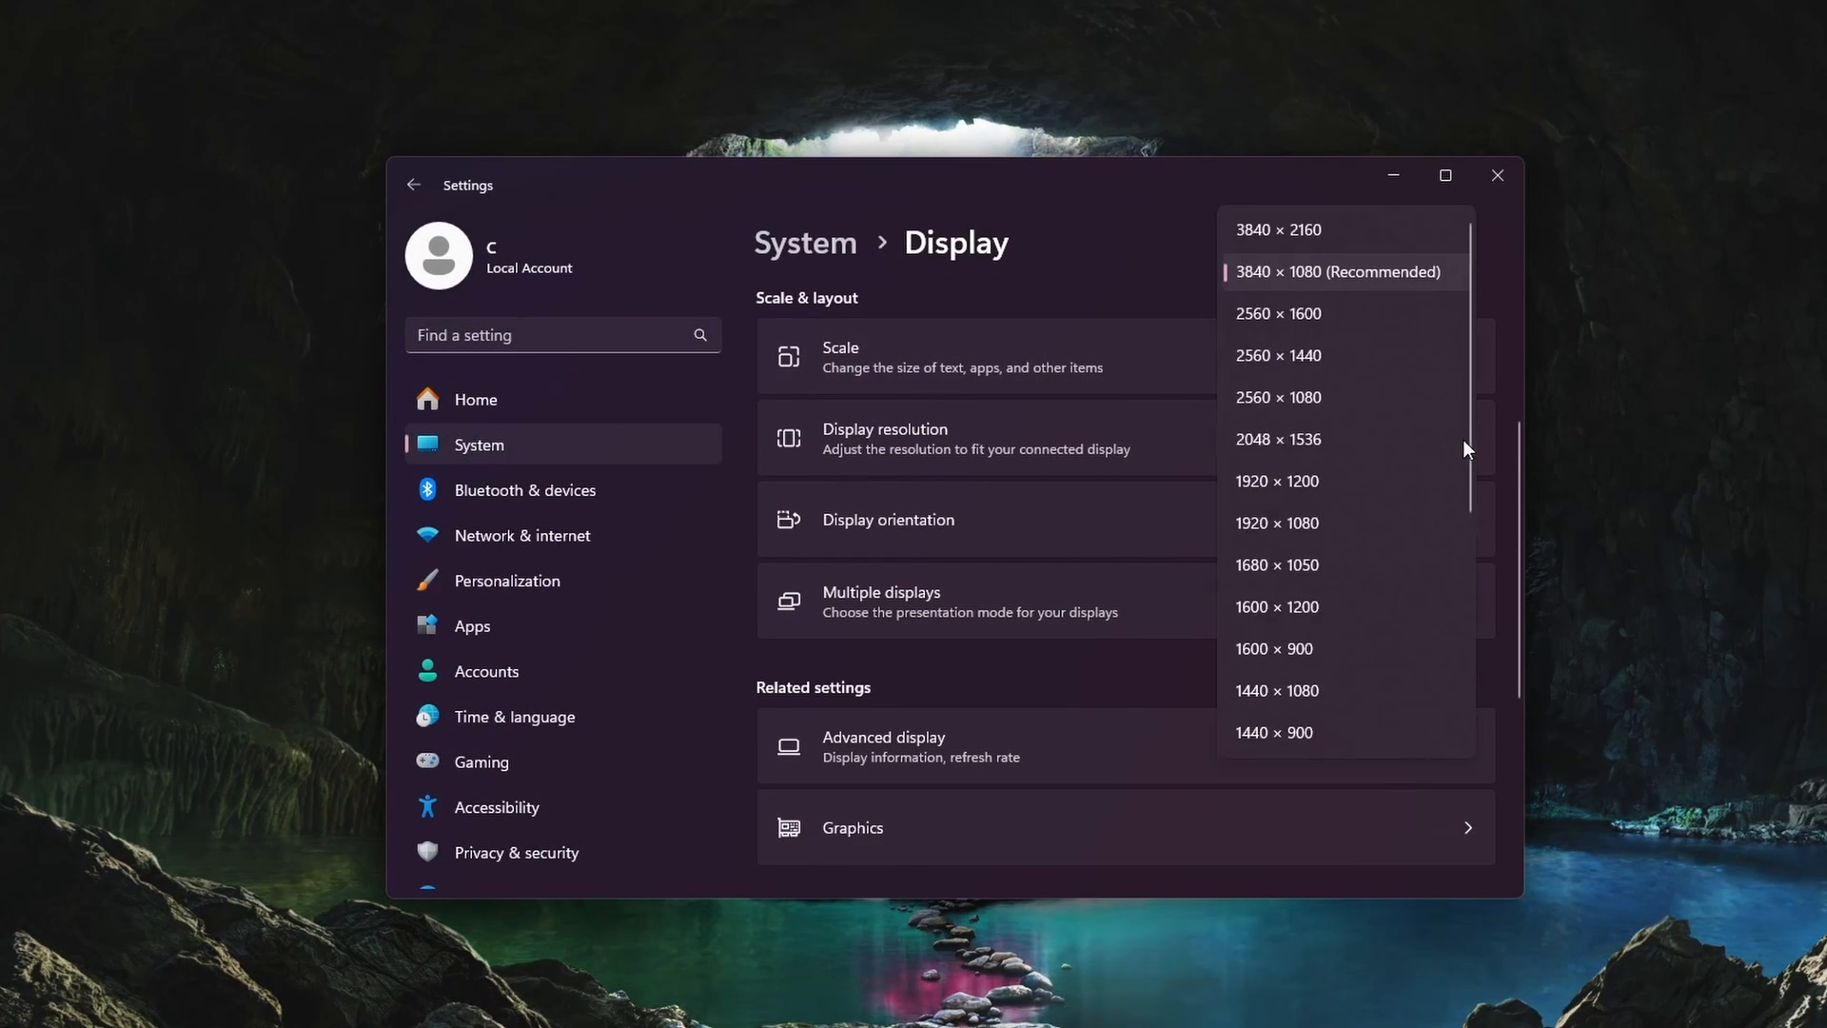
scroll("down", 3)
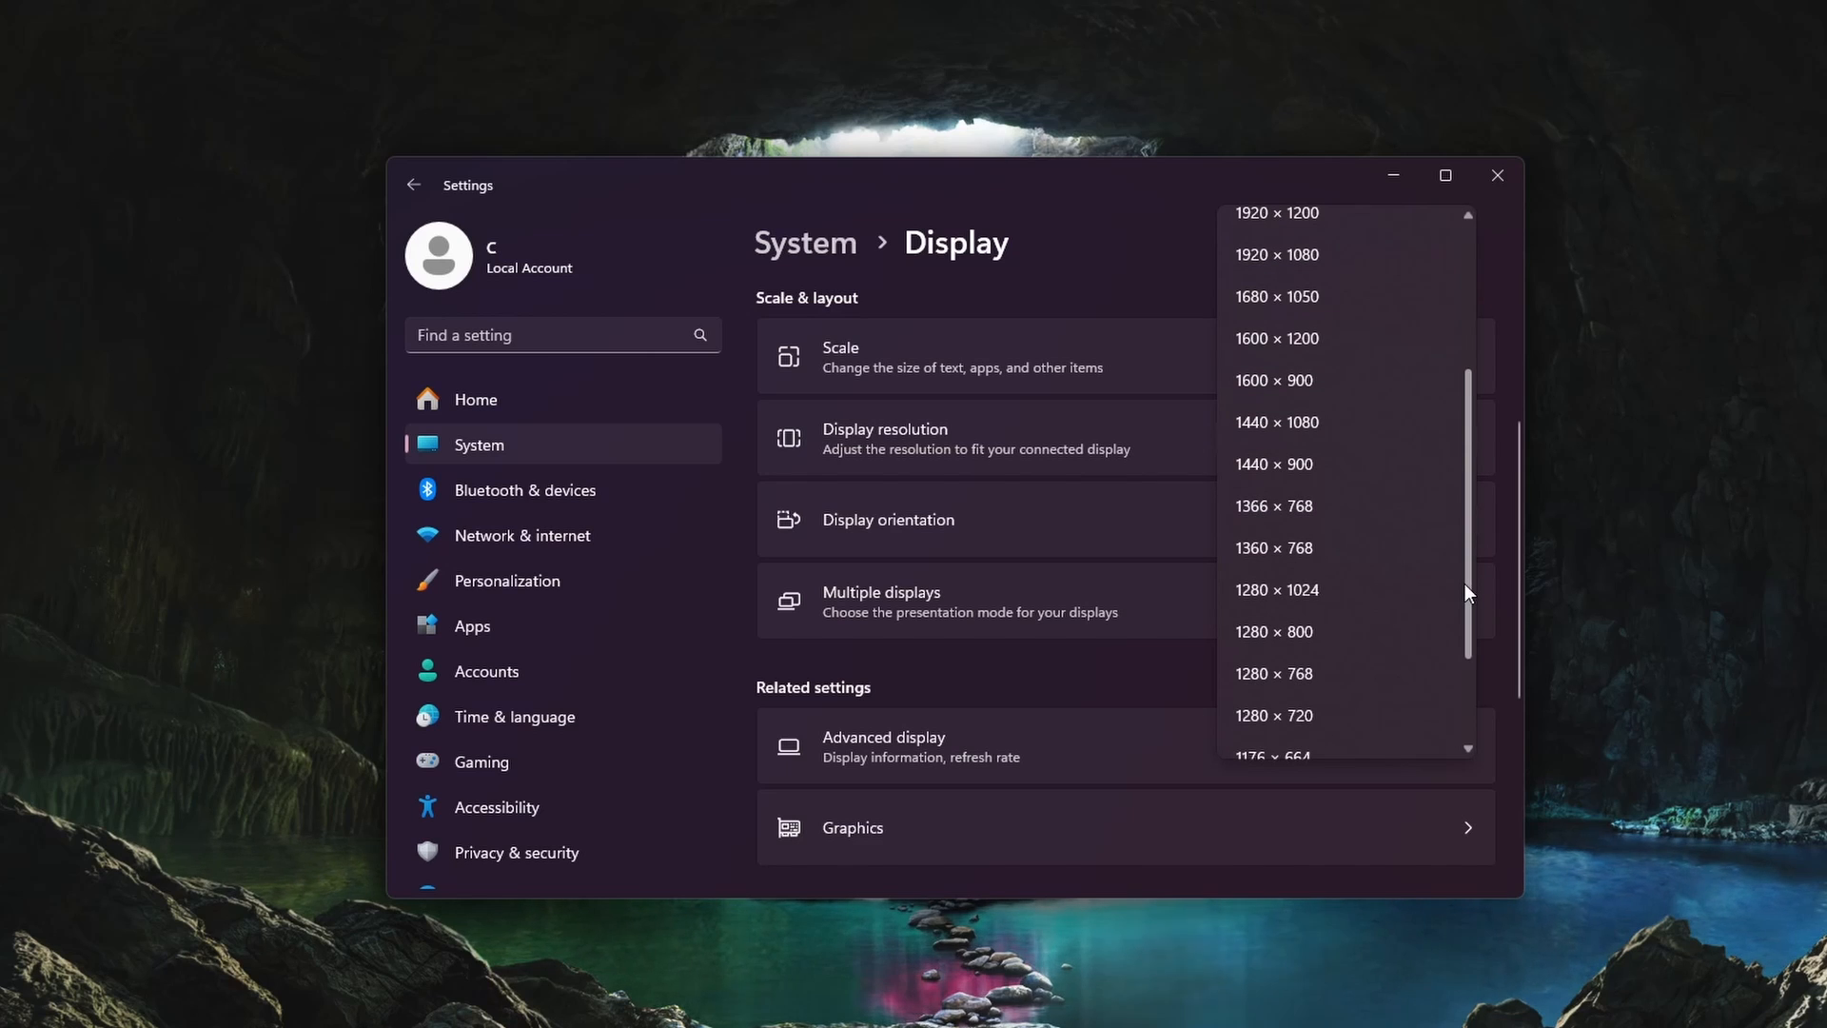
mouse_move(1340, 506)
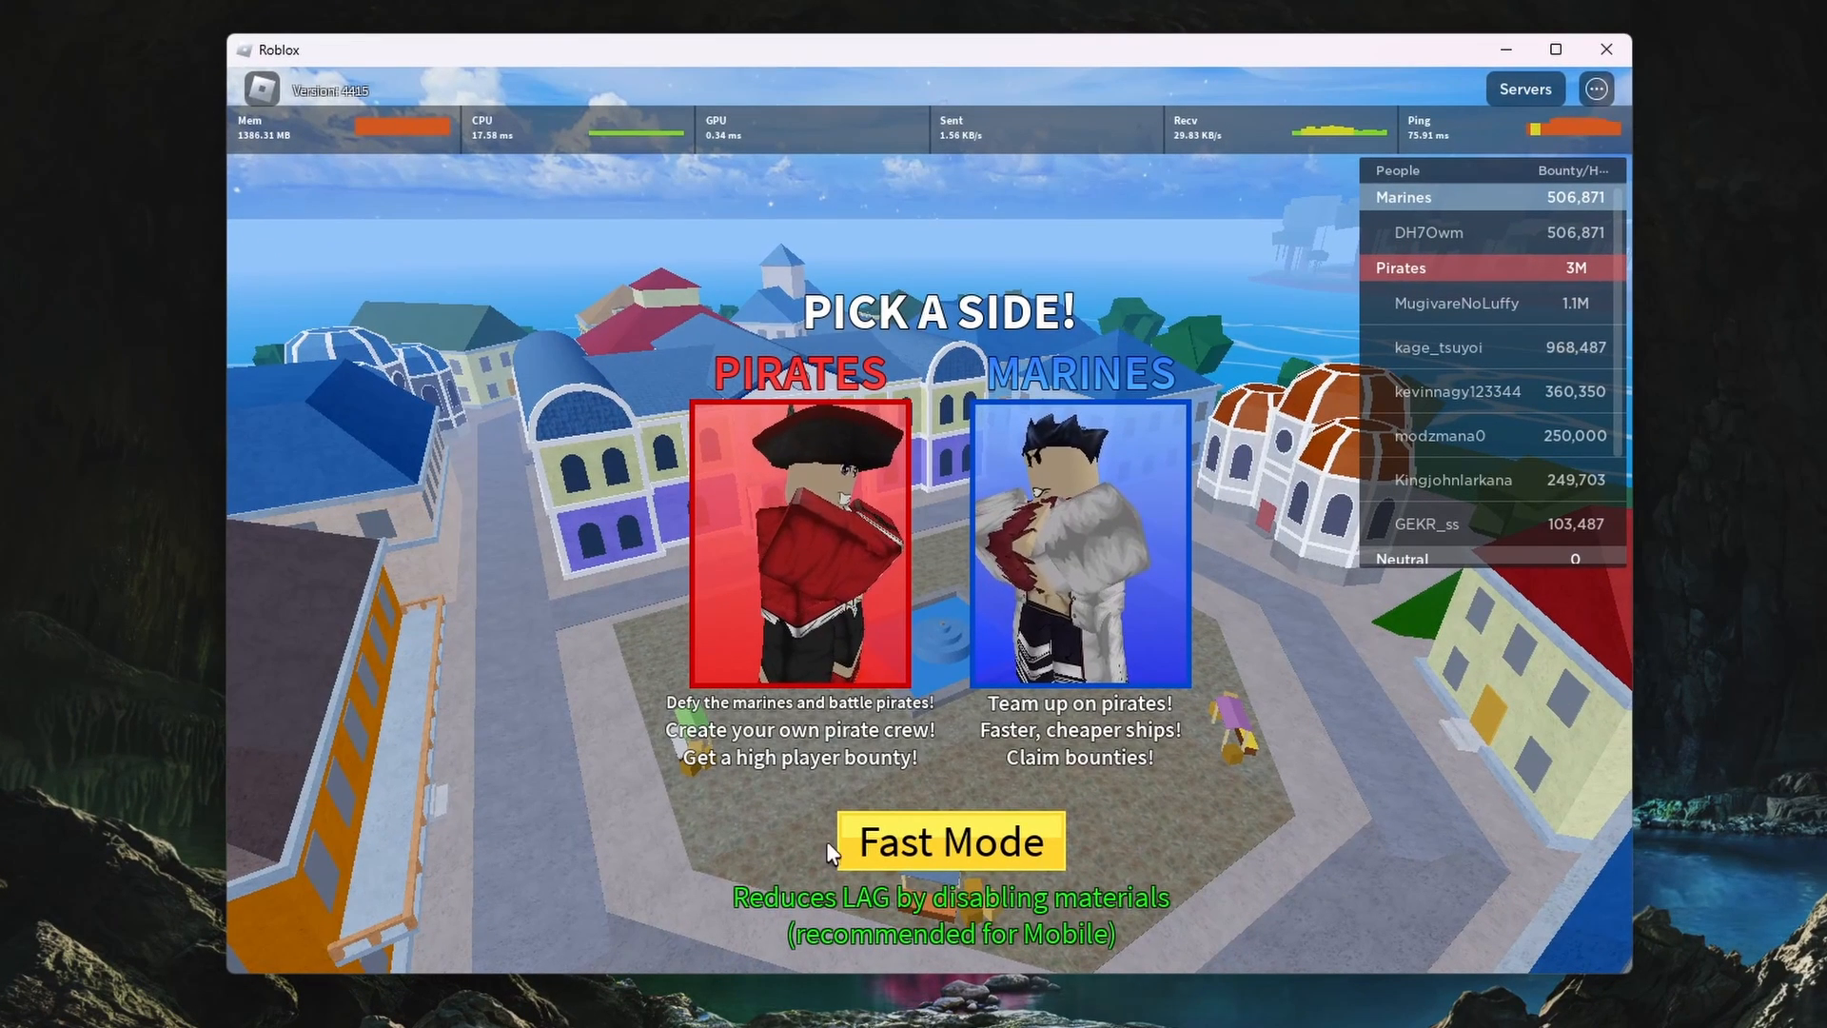
mouse_move(1539, 879)
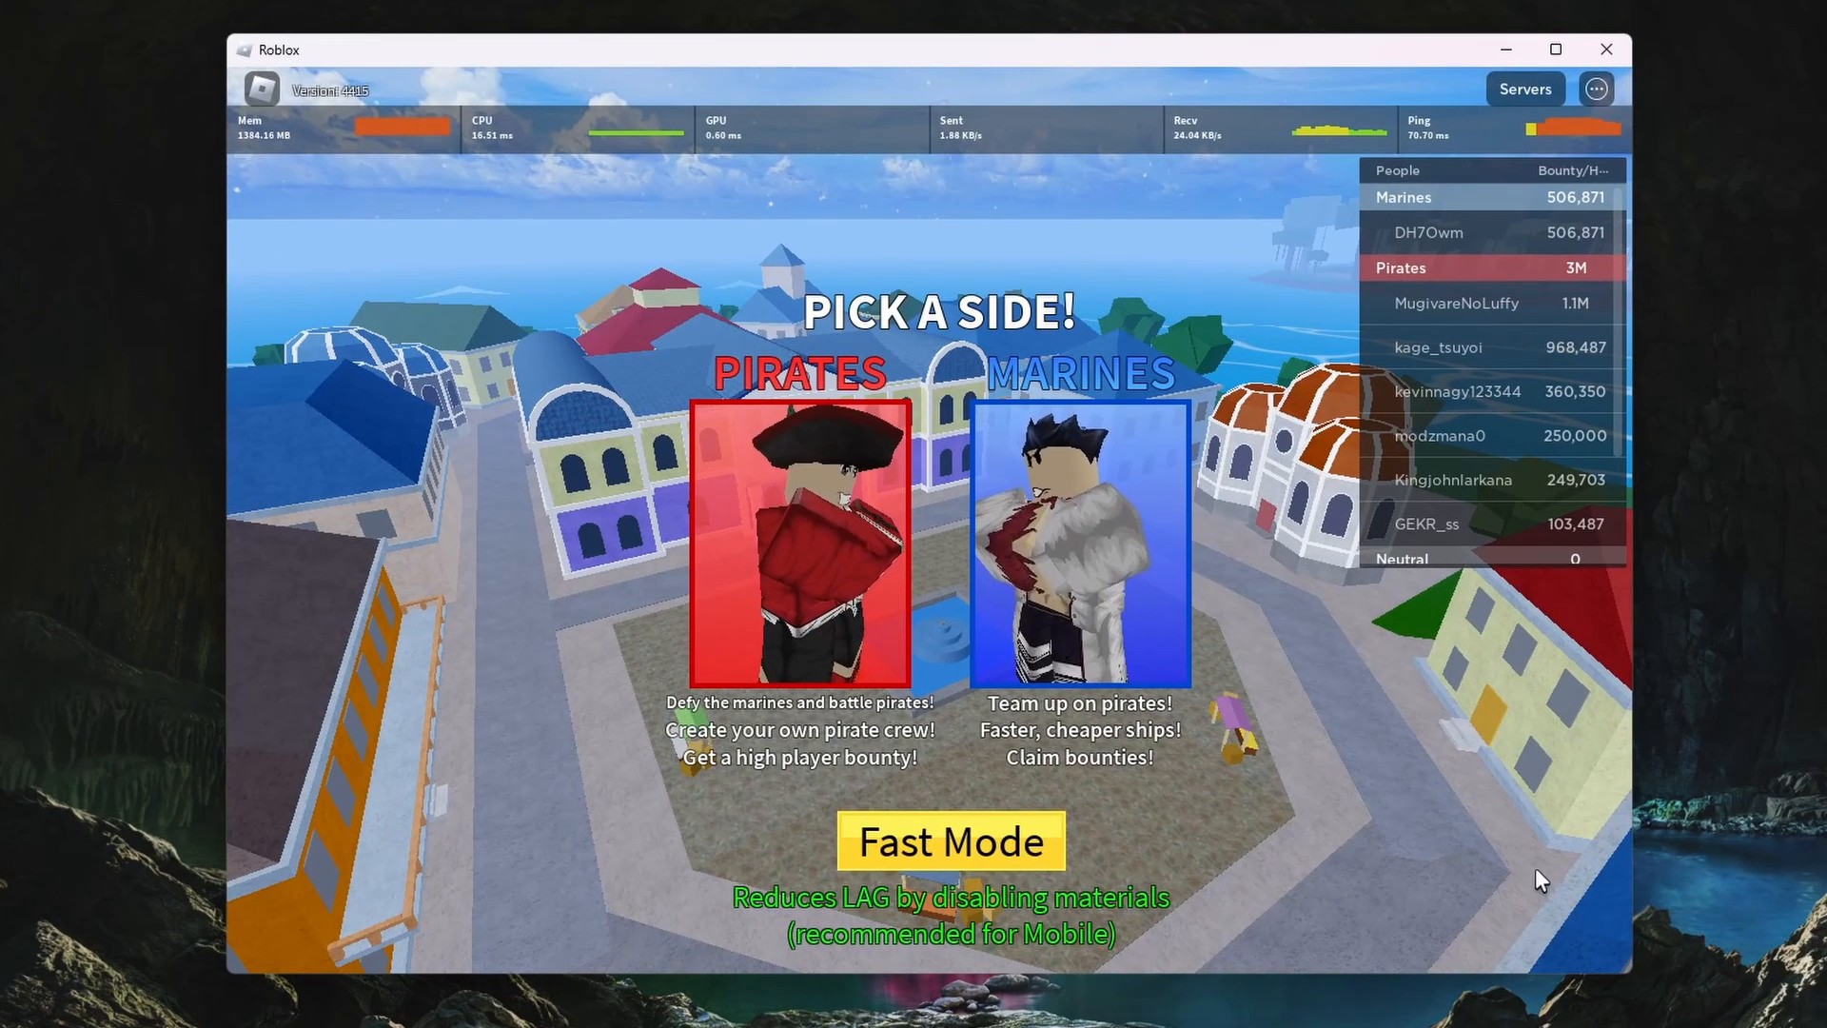
mouse_move(1392, 840)
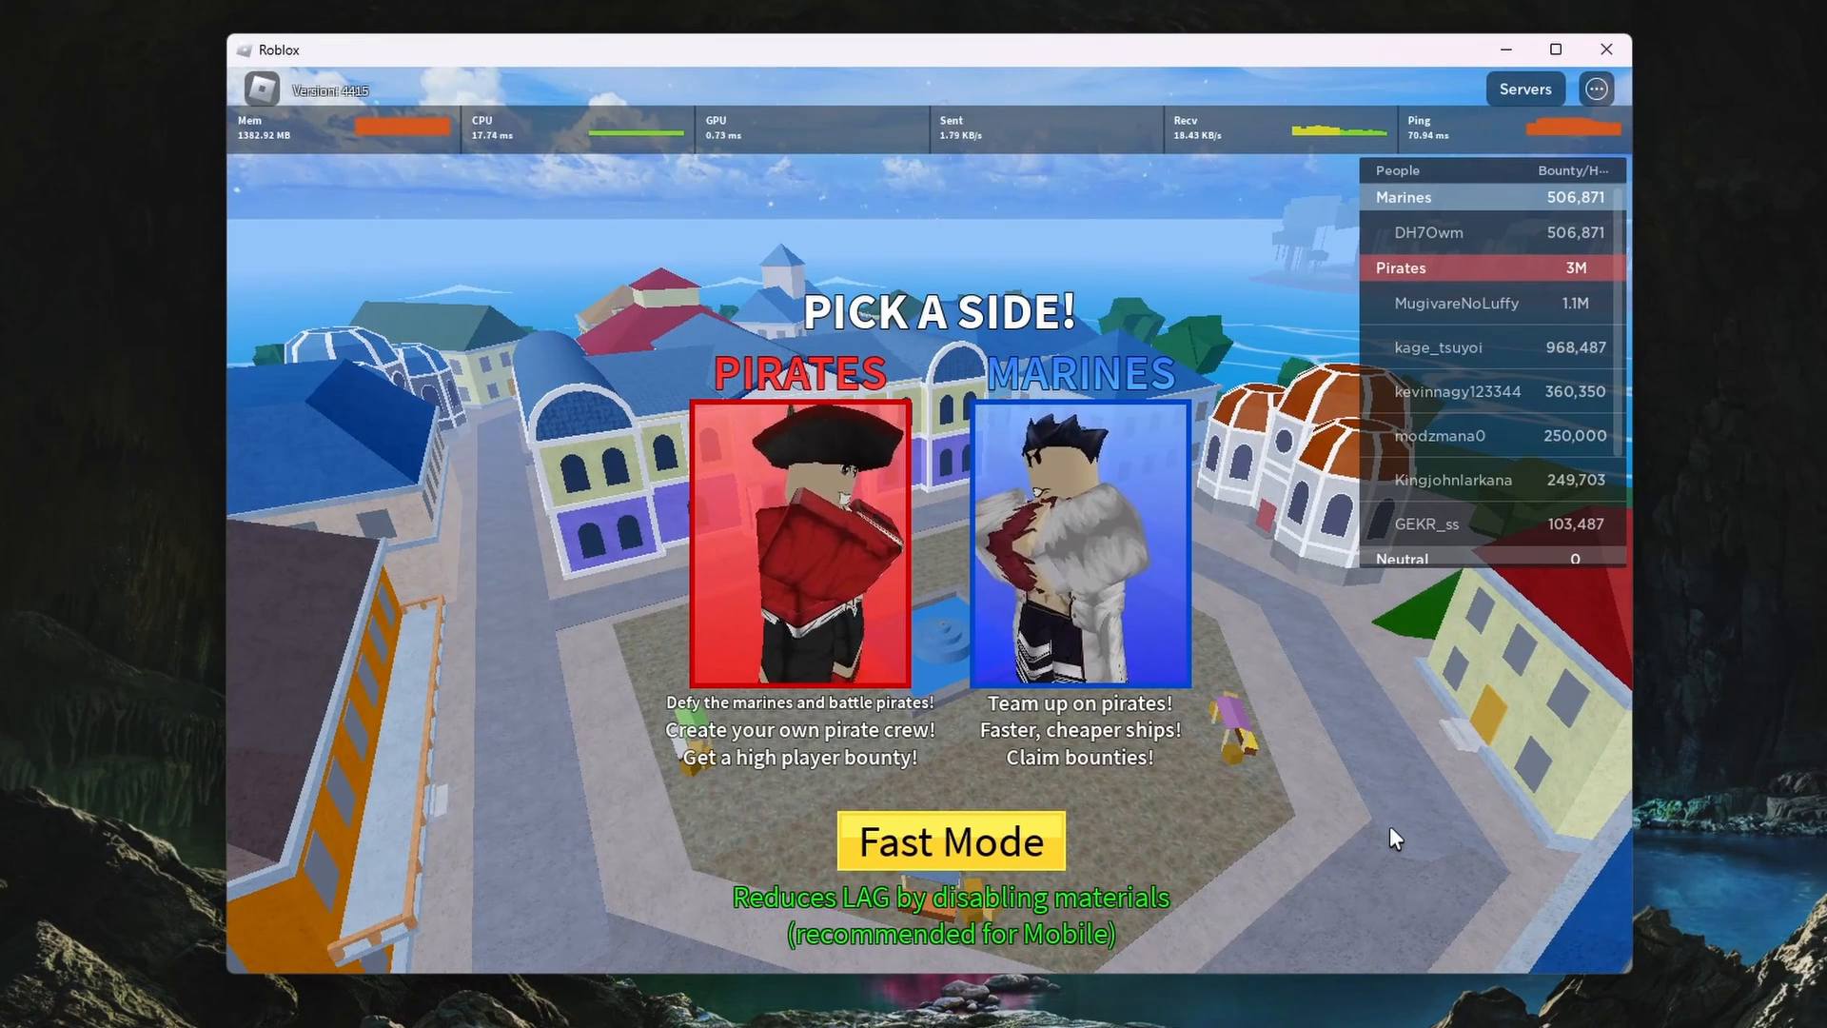
key("Escape")
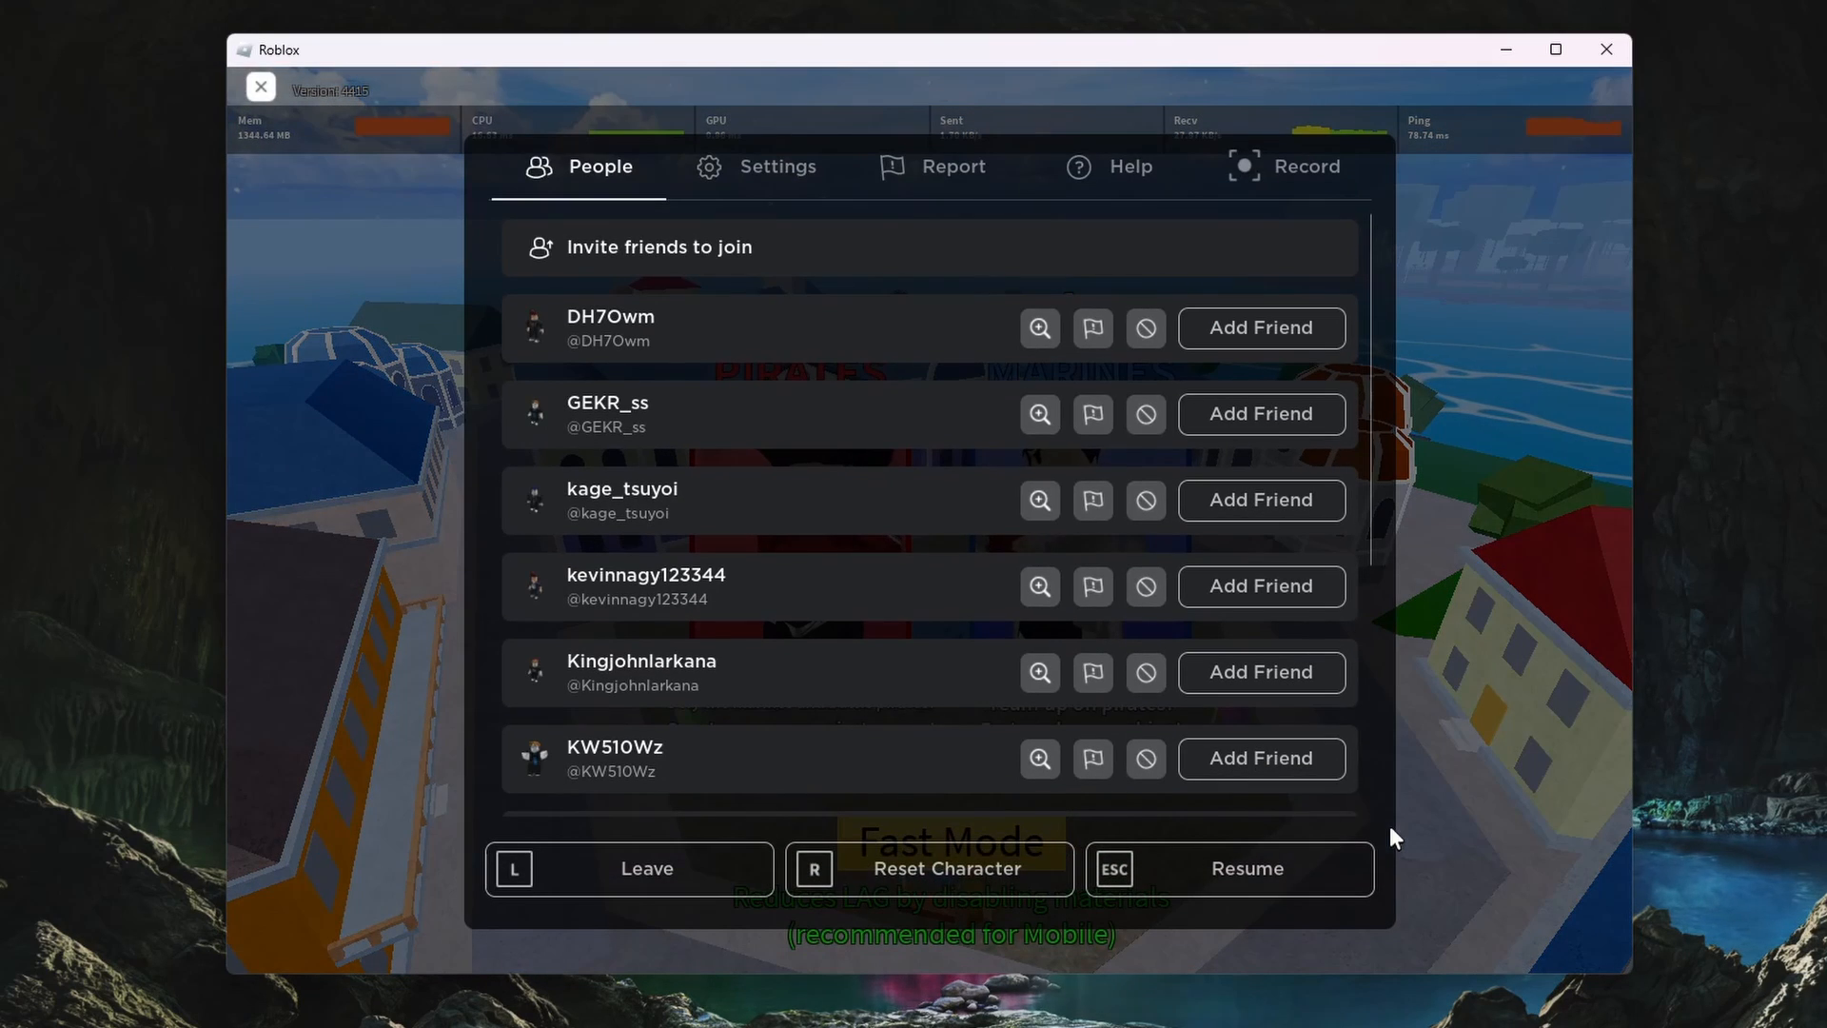
left_click(778, 166)
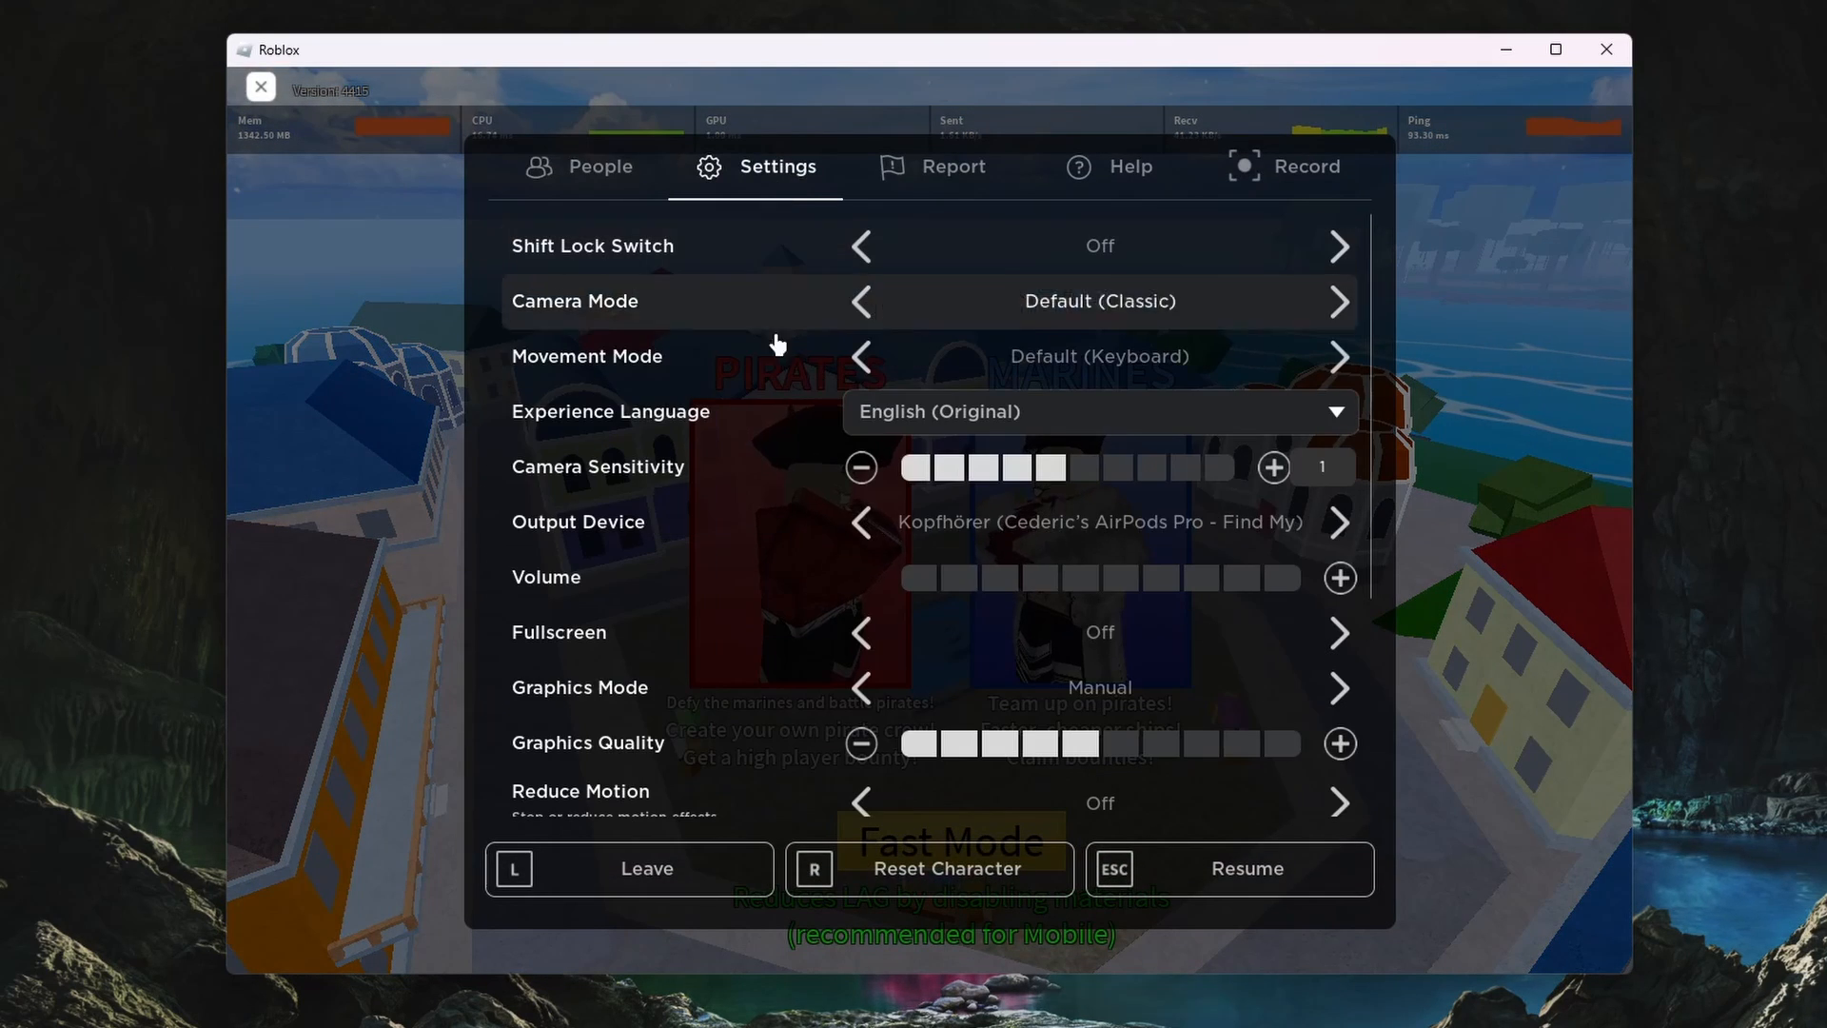
left_click(858, 632)
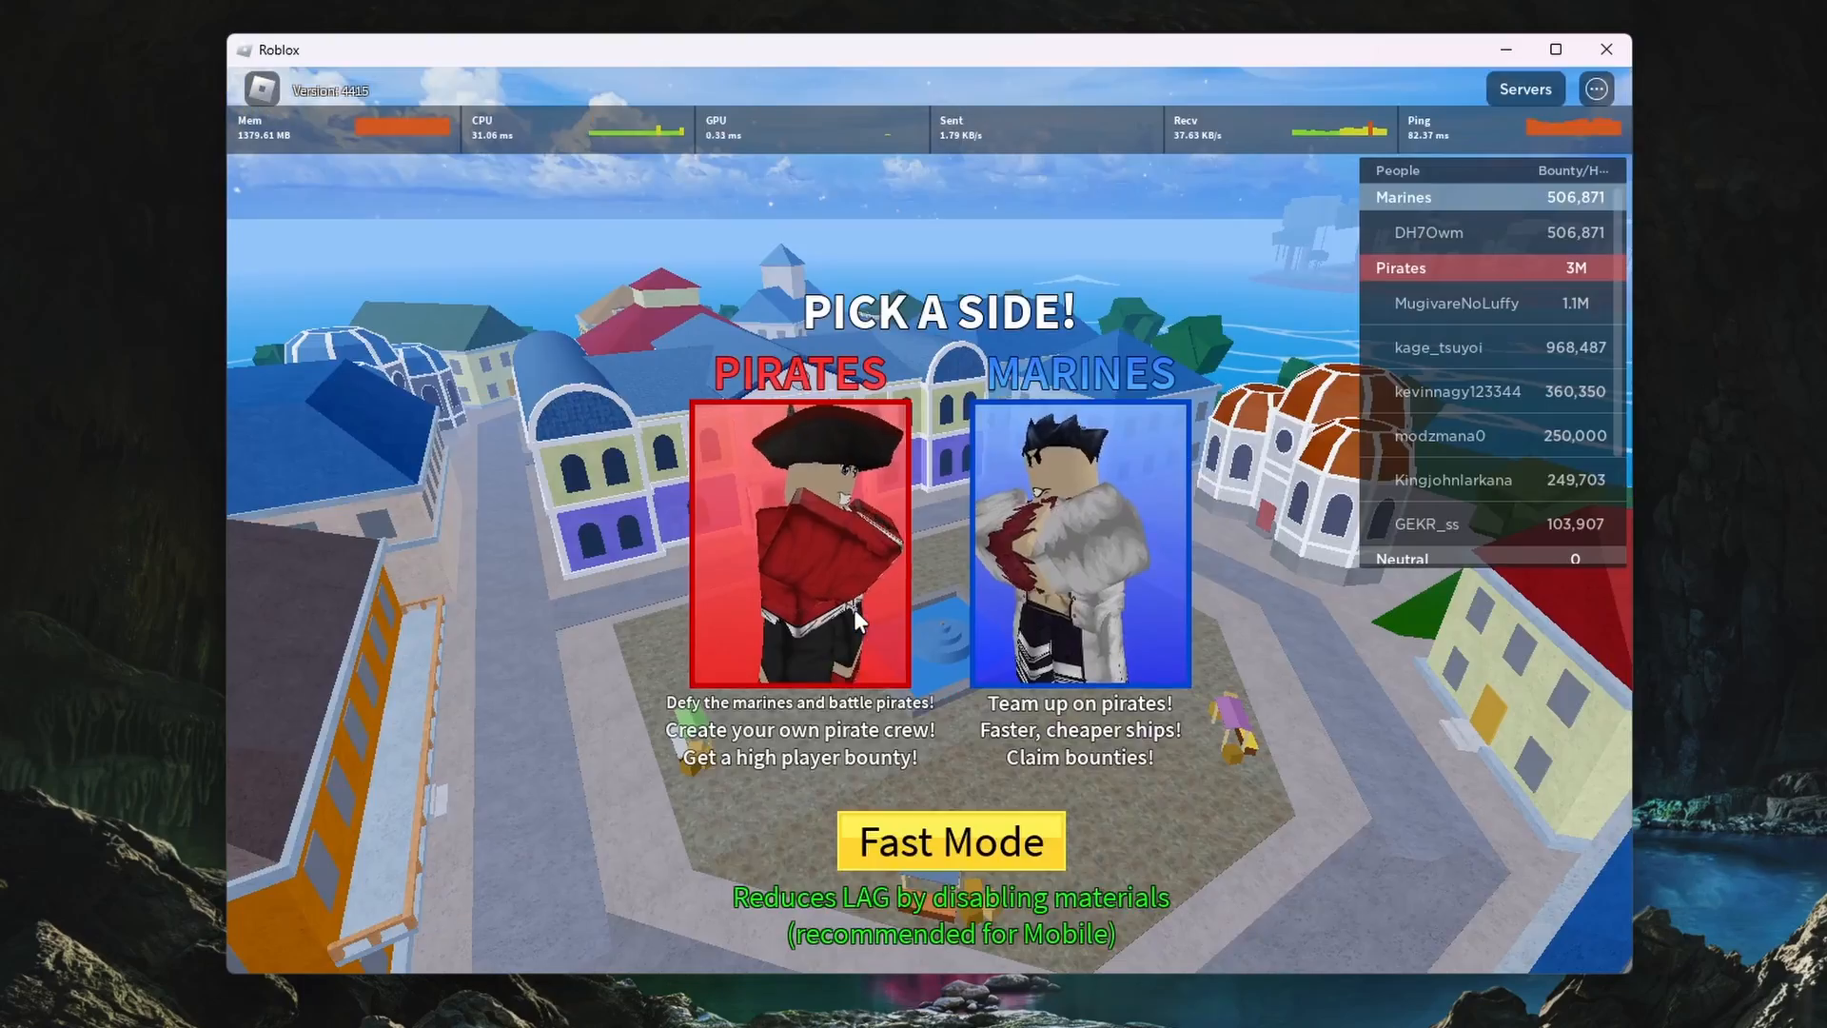
mouse_move(1403, 725)
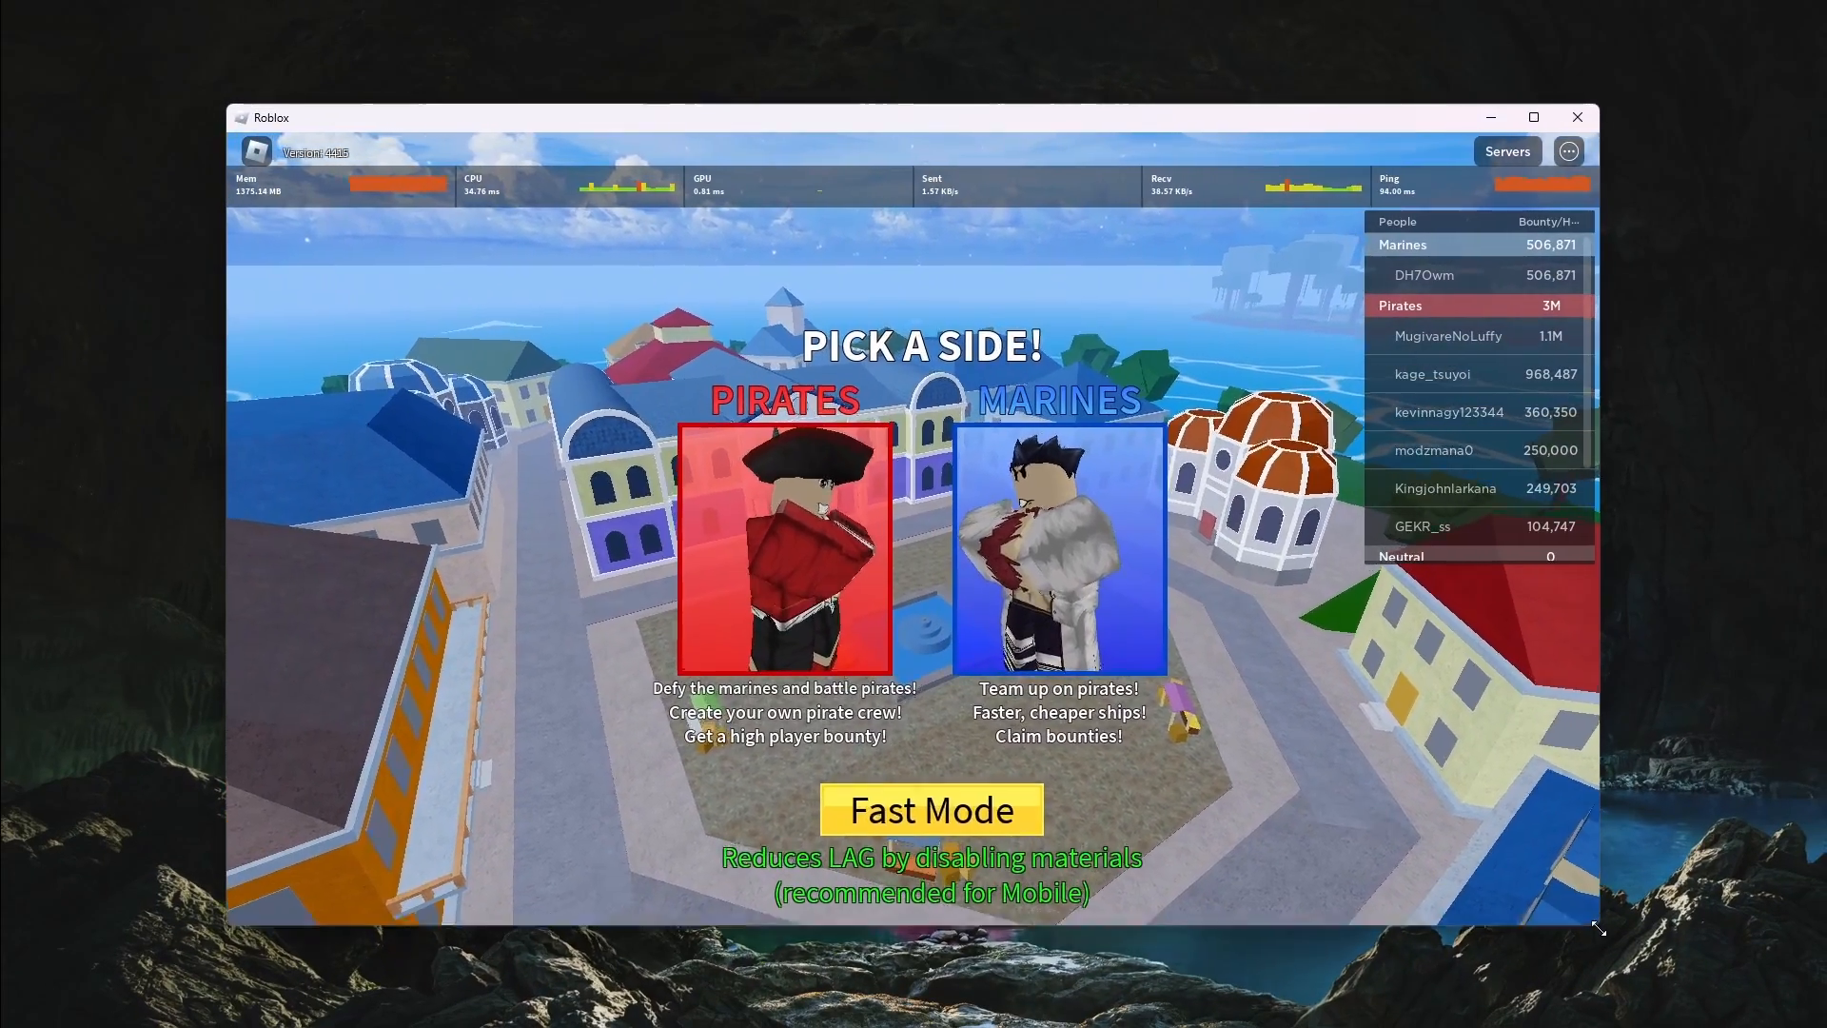
Turn on Roblox Fast Mode from the team selection screen.
left_click(931, 809)
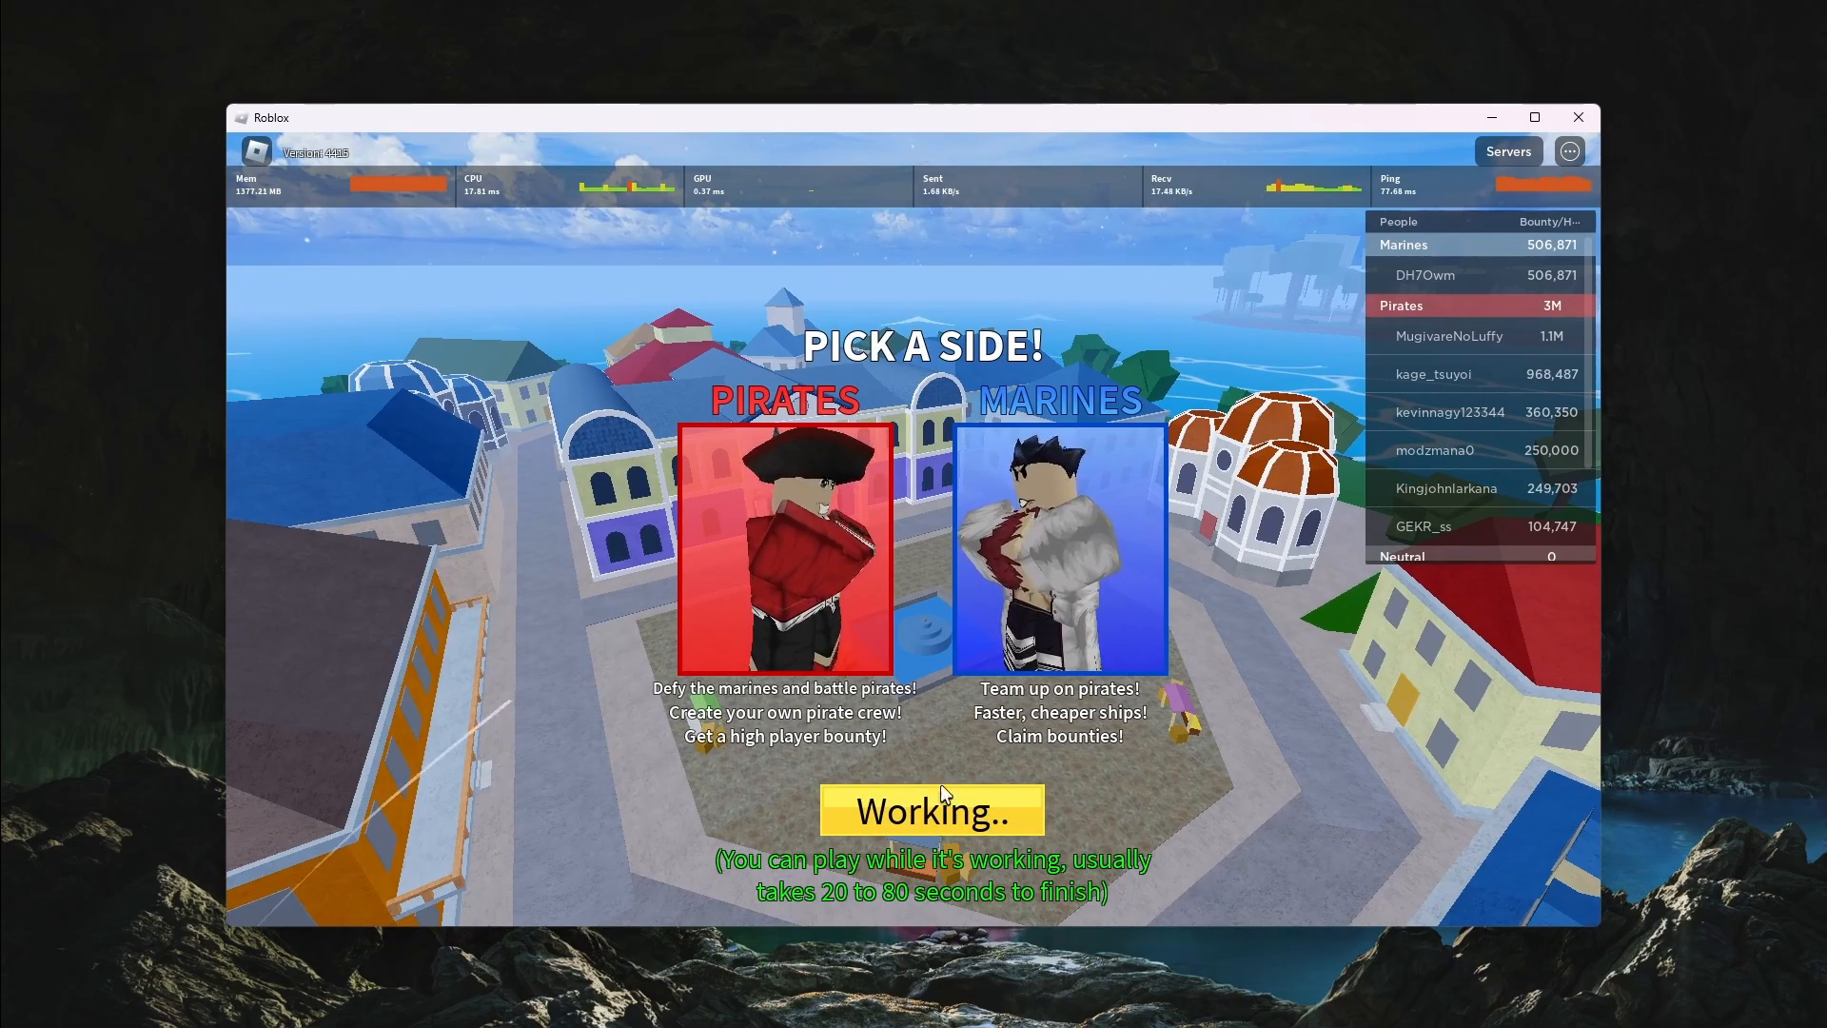